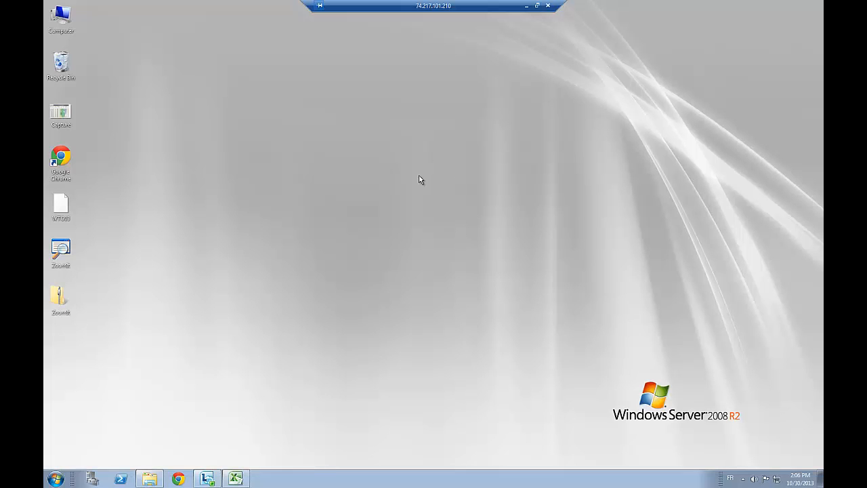
mouse_move(303, 388)
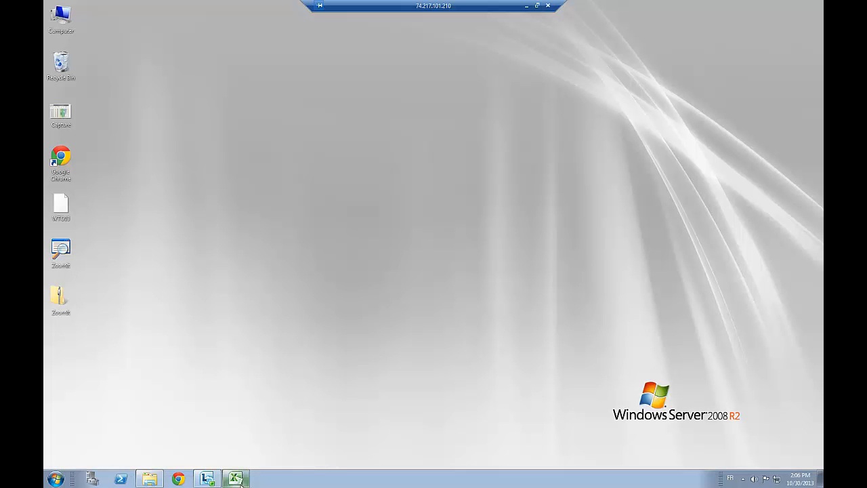
mouse_move(236, 478)
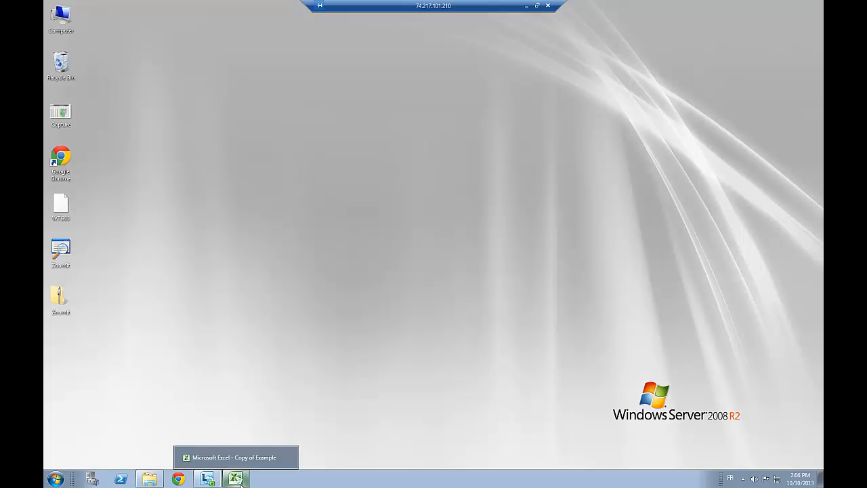
Bring Excel back on screen and choose Area 1 from the report's Area dropdown
click(235, 457)
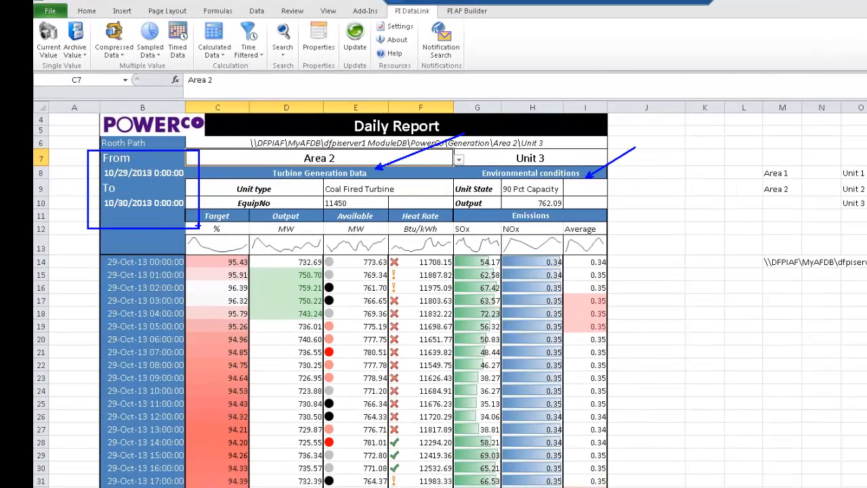
mouse_move(640, 263)
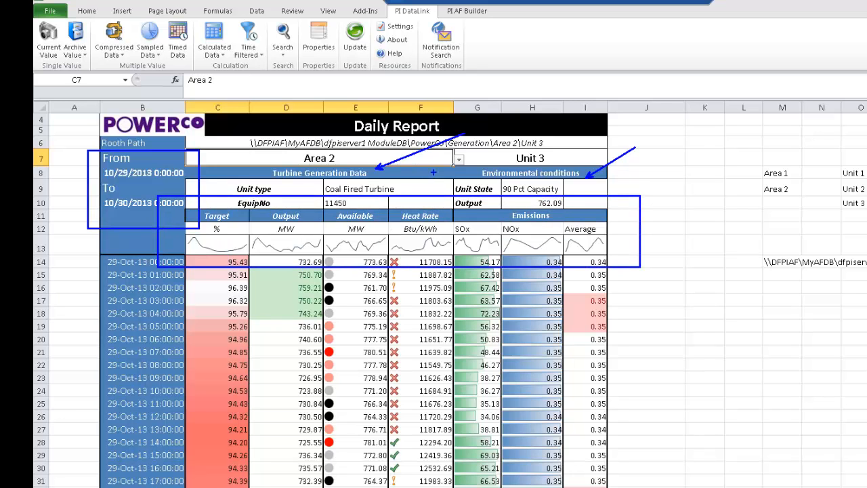
click(613, 159)
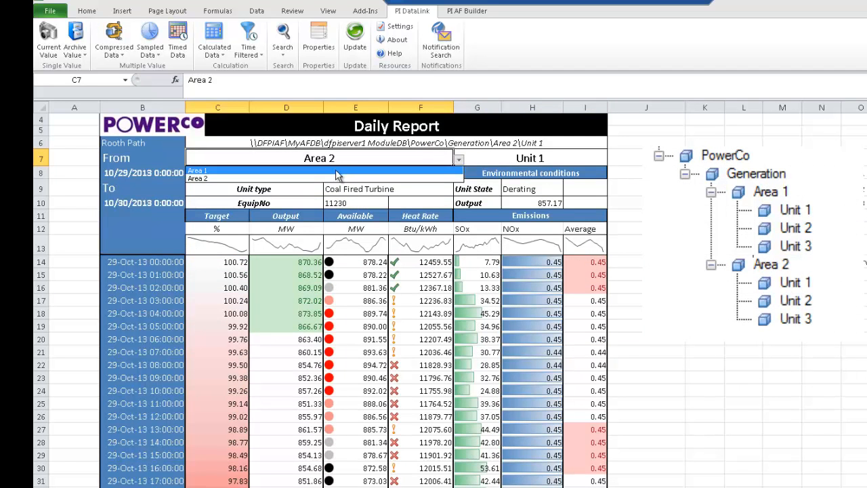
click(198, 168)
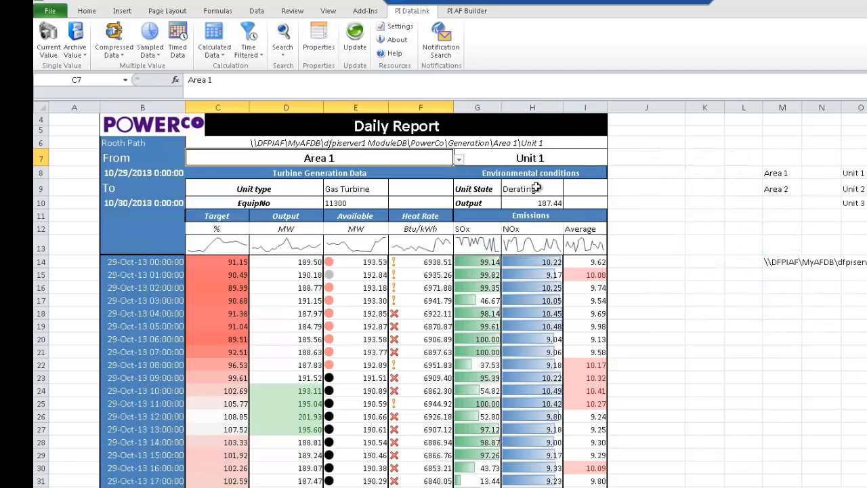
mouse_move(645, 214)
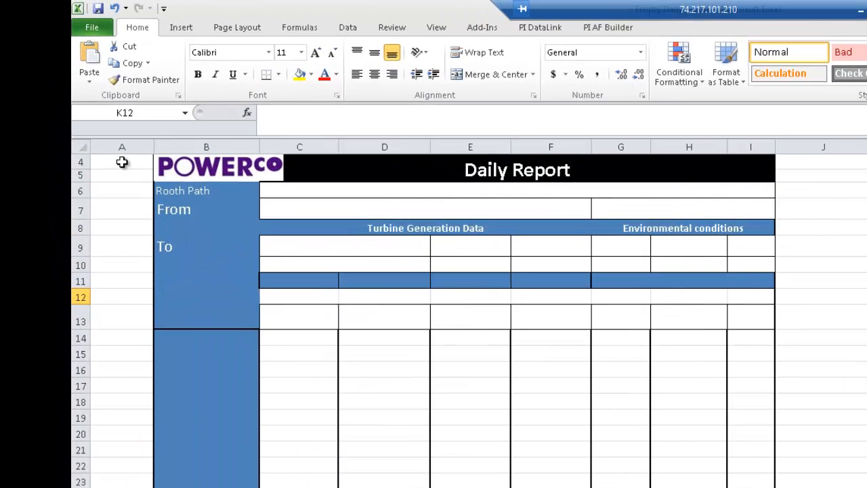
Enter =TODAY() so the To date shows the current date
click(122, 175)
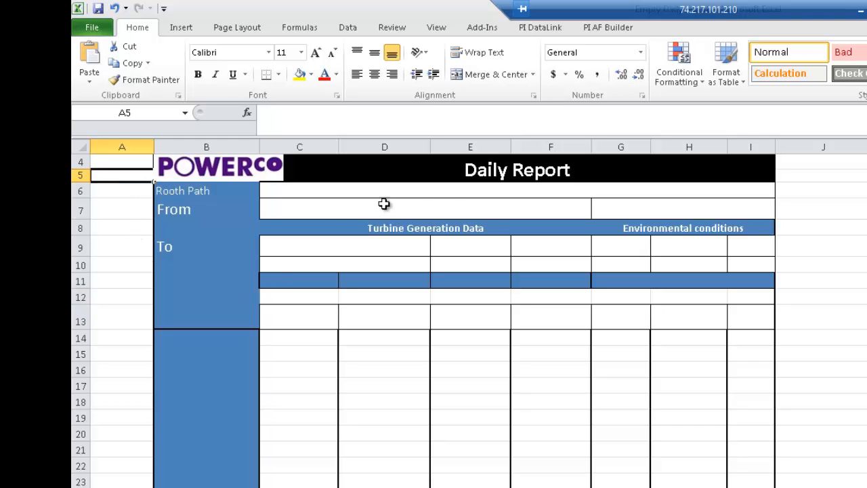
click(206, 227)
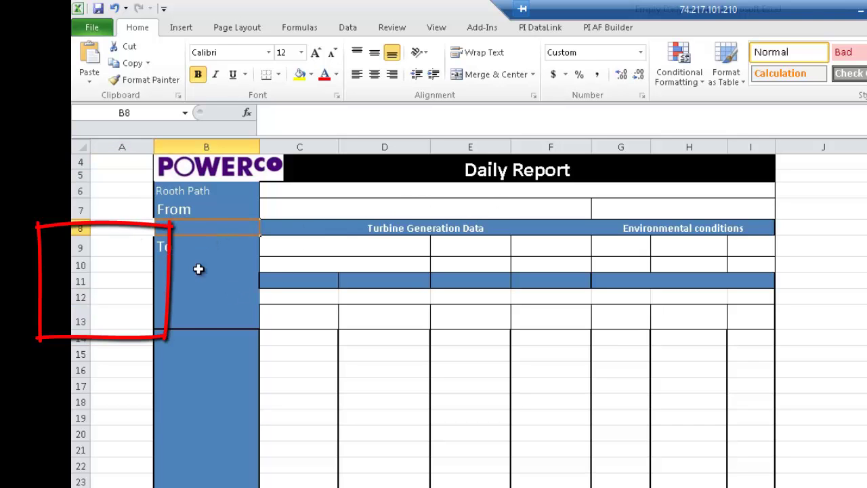
mouse_move(143, 206)
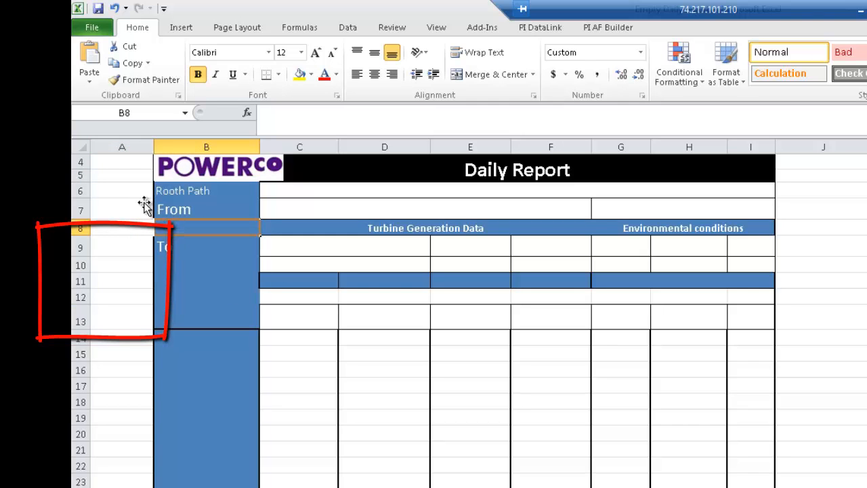
click(206, 265)
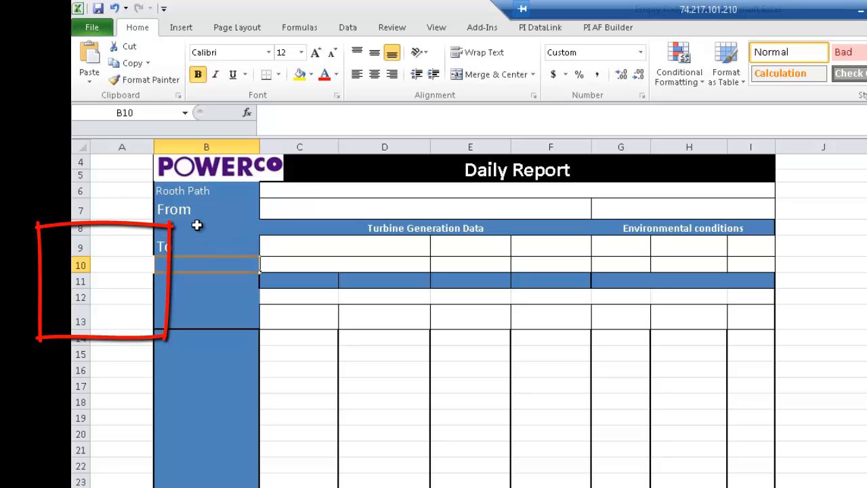
click(206, 227)
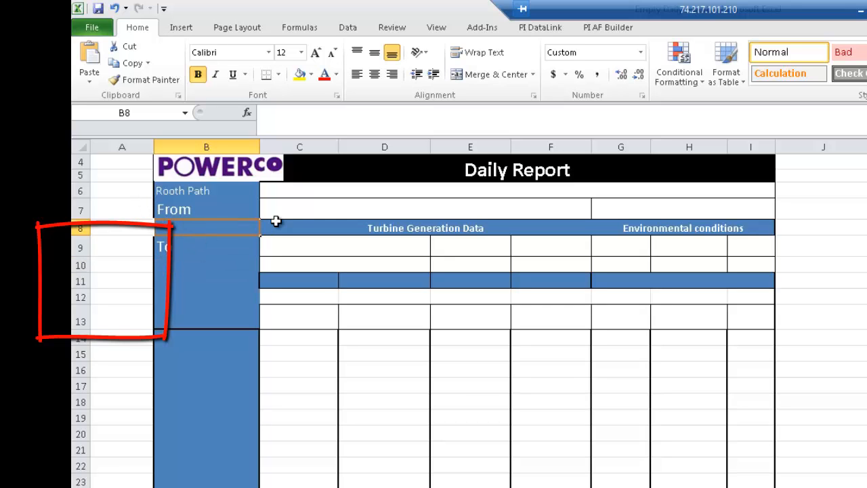
mouse_move(277, 214)
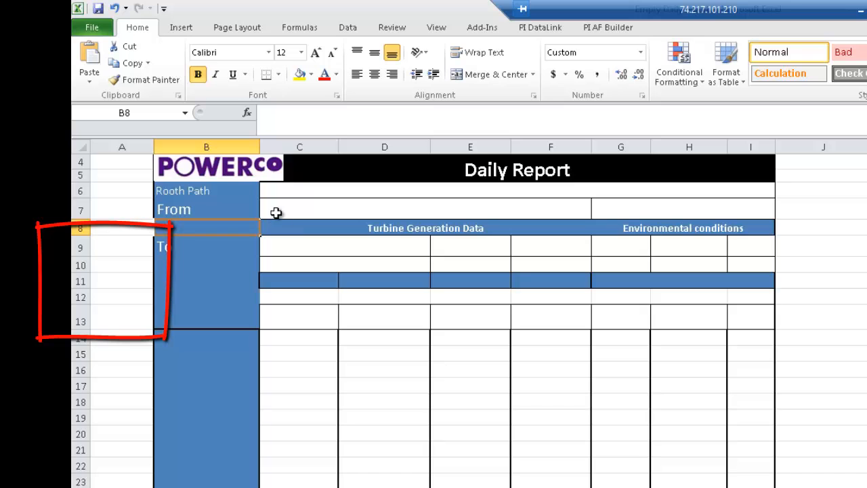
mouse_move(239, 228)
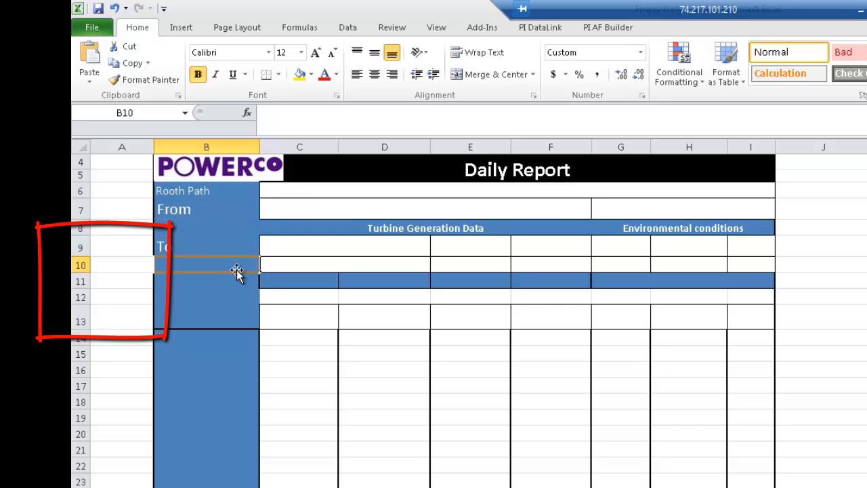
mouse_move(188, 260)
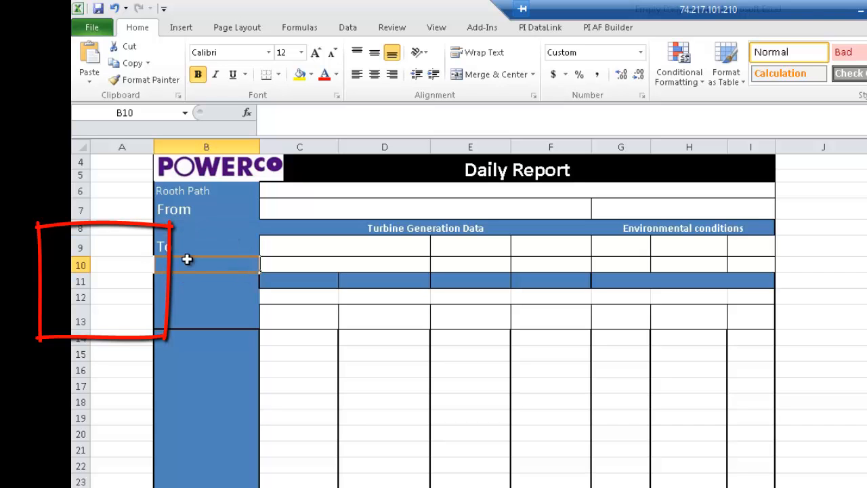
text(=t)
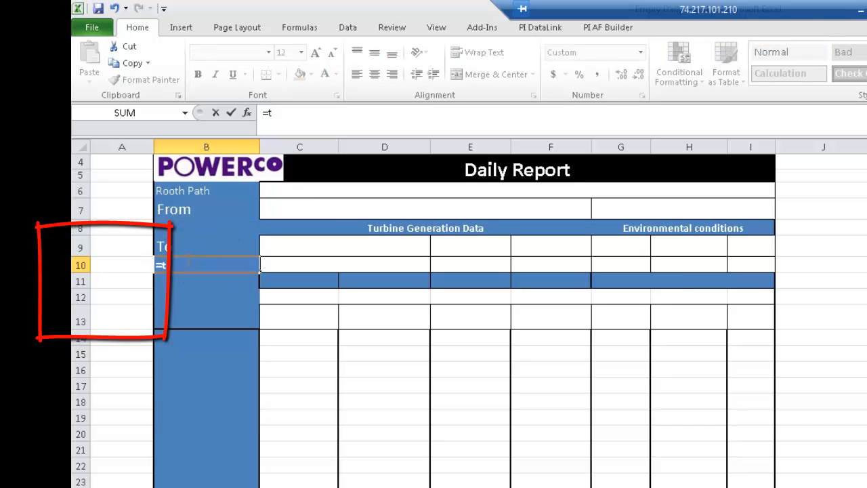
text(oday()
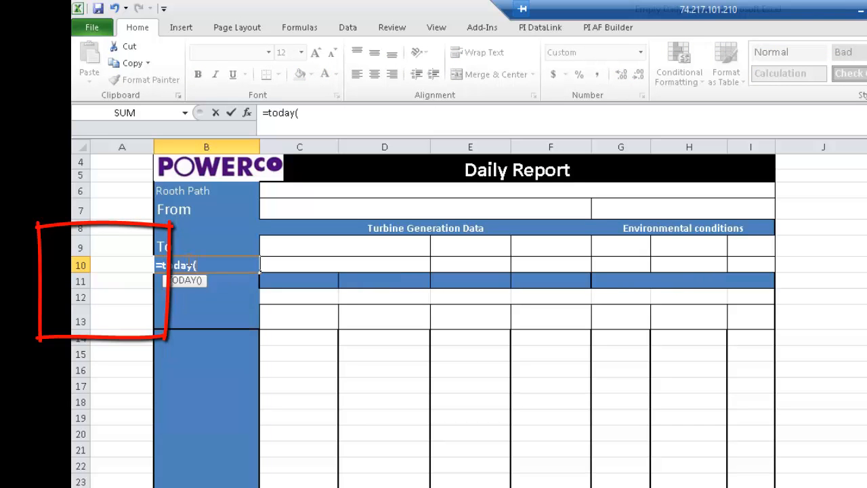
key(Return)
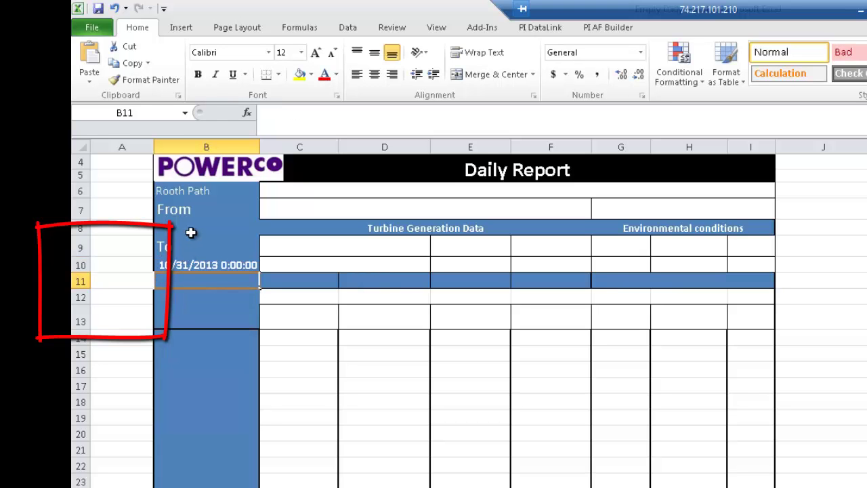
Enter =TODAY()-1 so the From date shows yesterday's date
click(206, 227)
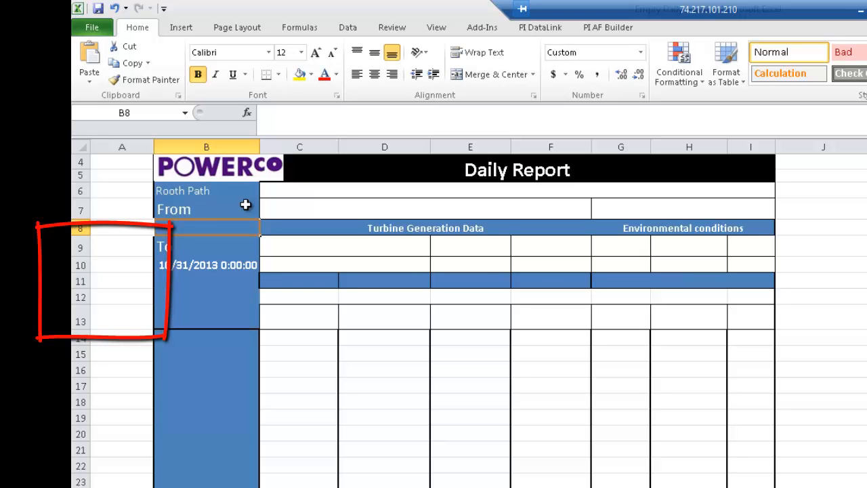
text(=to)
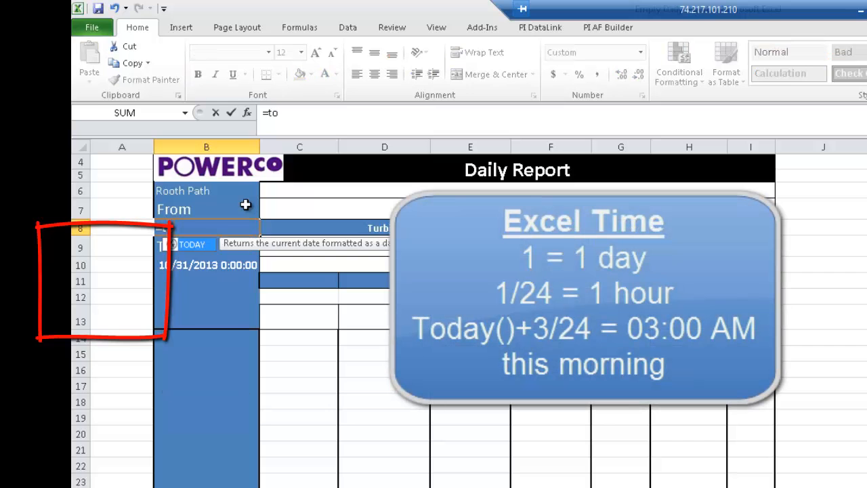
text(day()
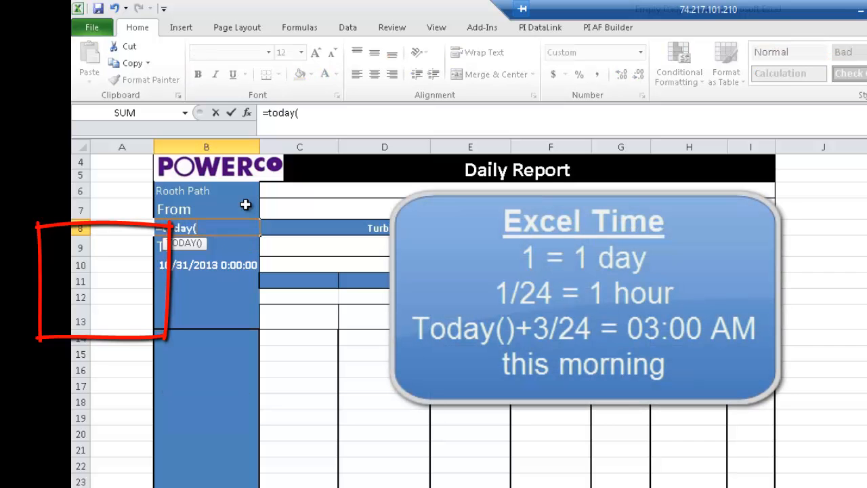
text()-1)
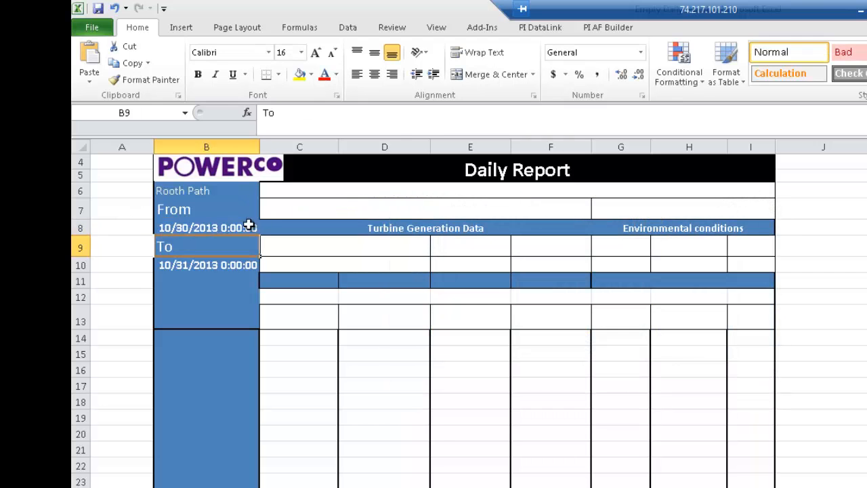
Label the header row Unit, EquipNo, Target, Output, Available, Heat Rate and Emission
click(206, 265)
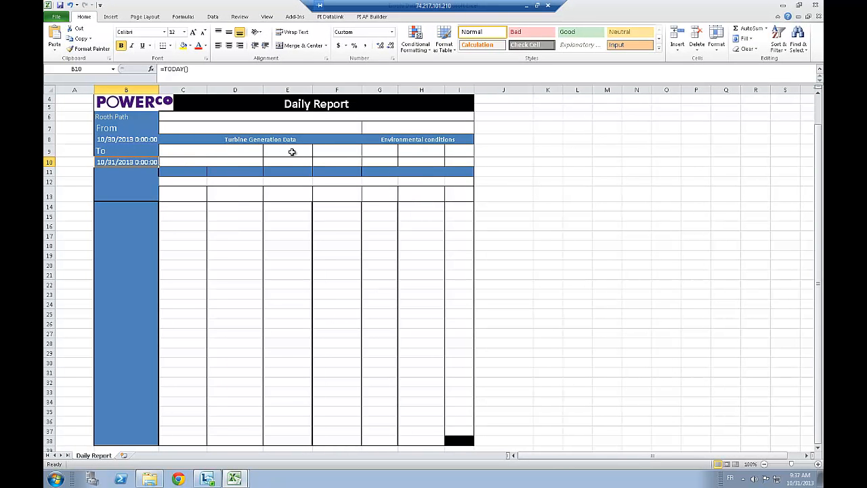
text(Unit)
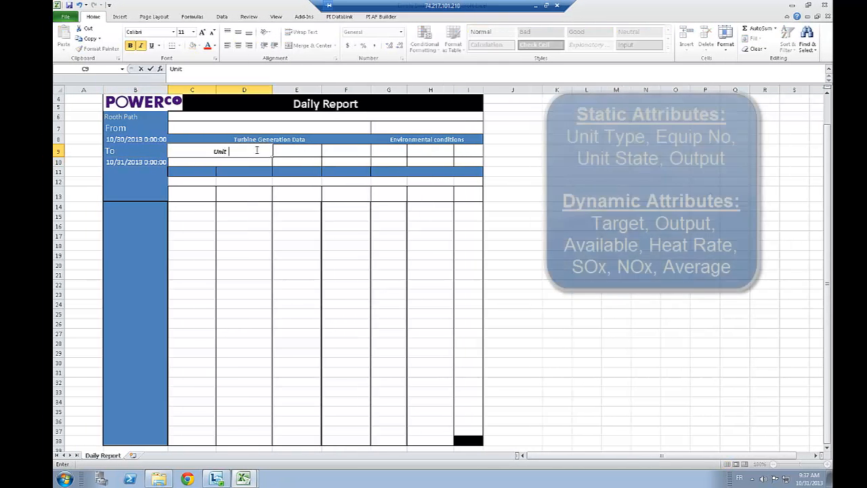
key(Return)
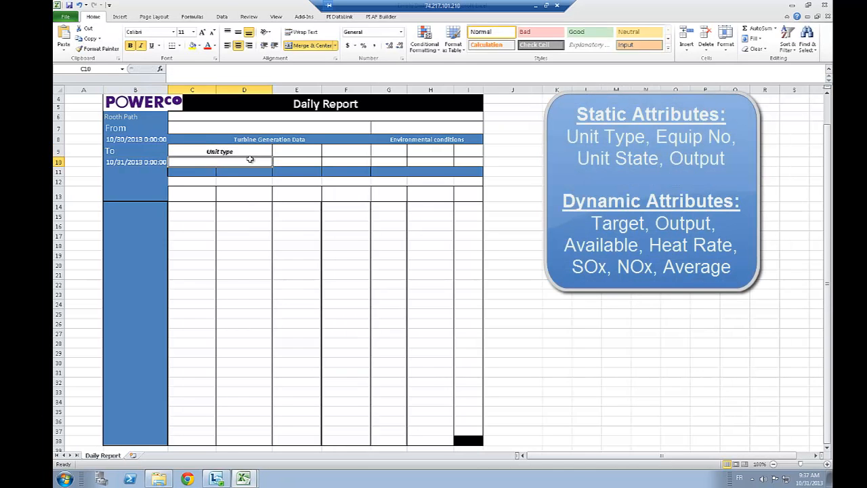
text(EquipNo)
click(389, 152)
text(Unit State)
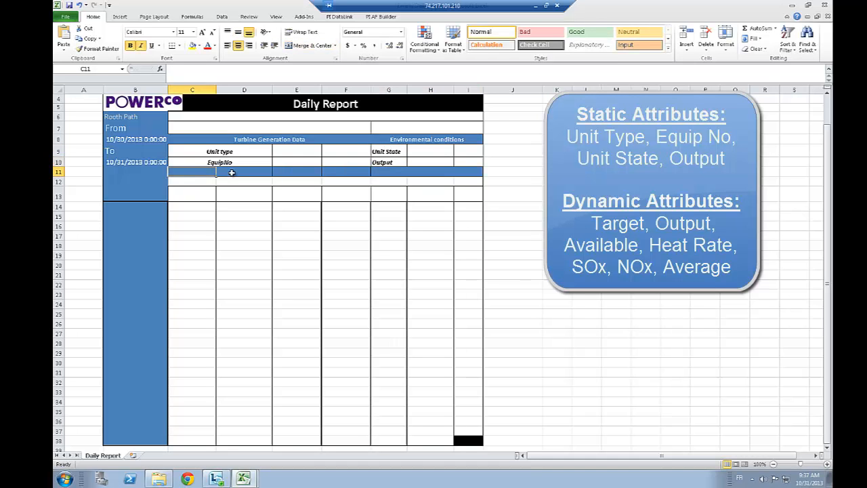
text(Targe)
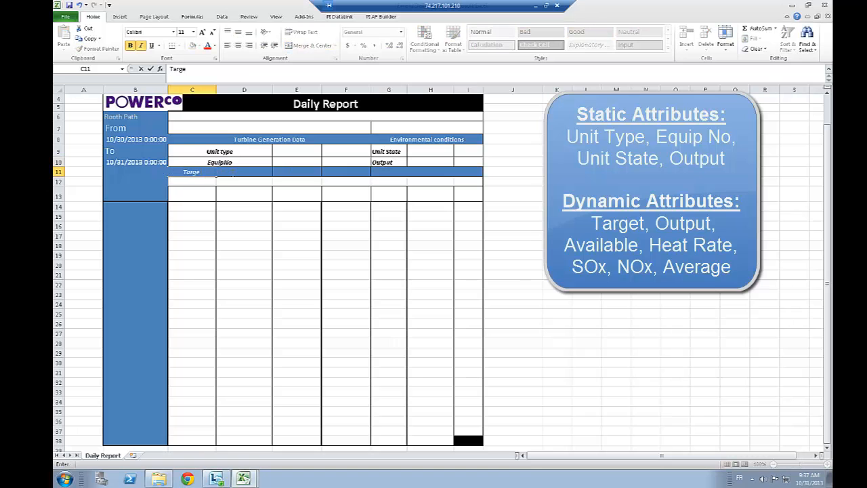
text(t)
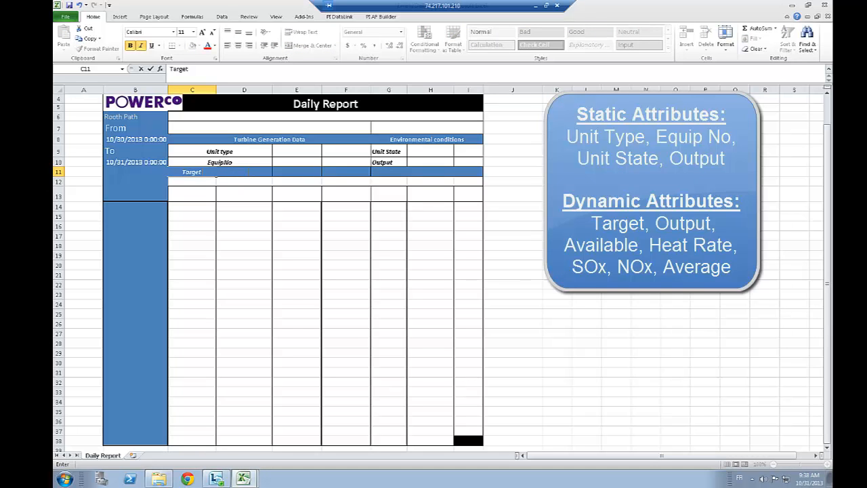
click(244, 170)
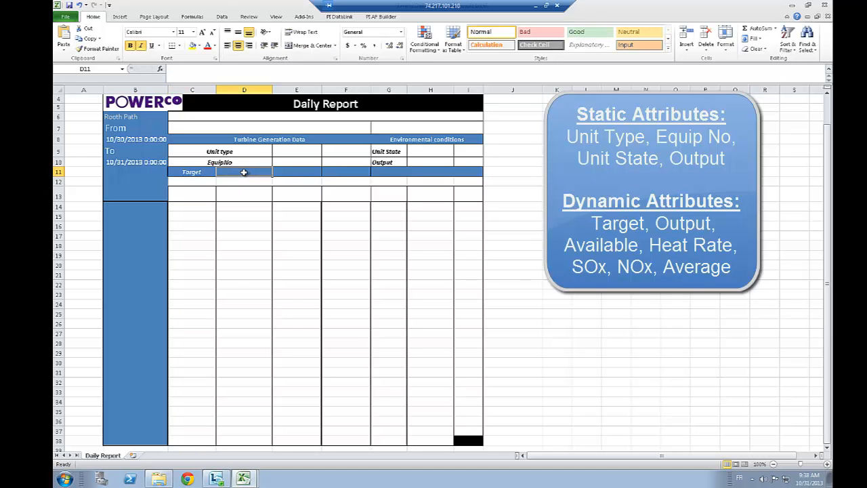
text(Outpu)
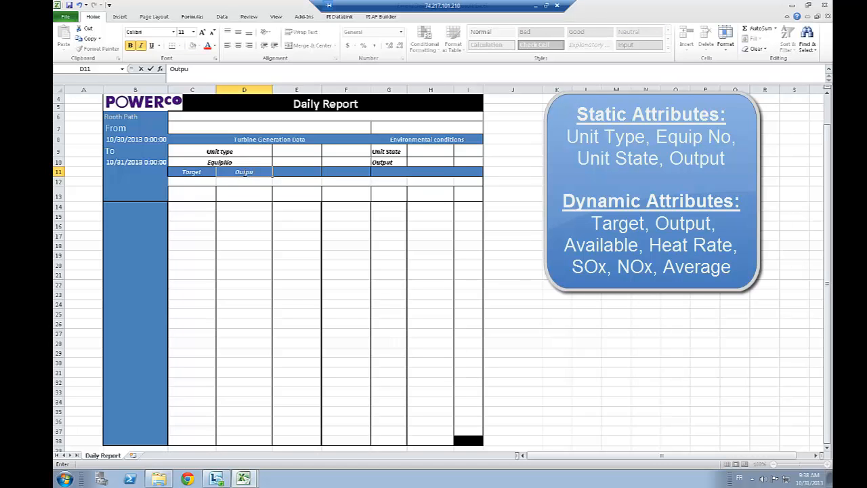
click(295, 171)
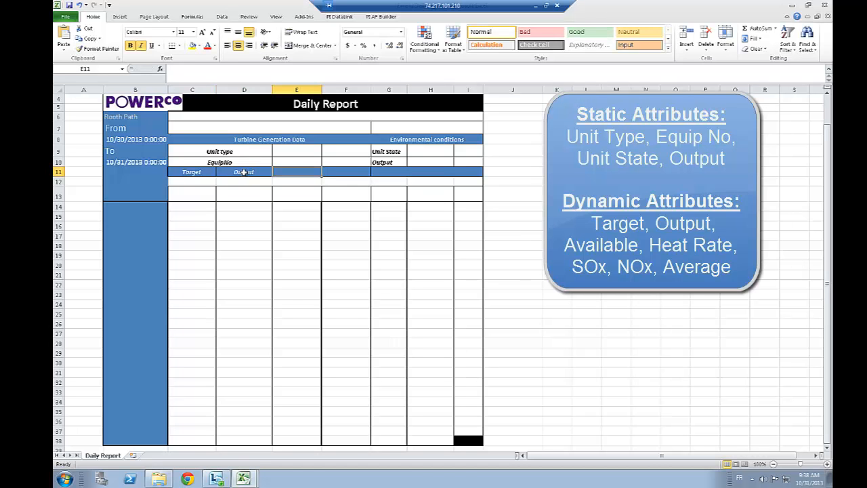
text(Available)
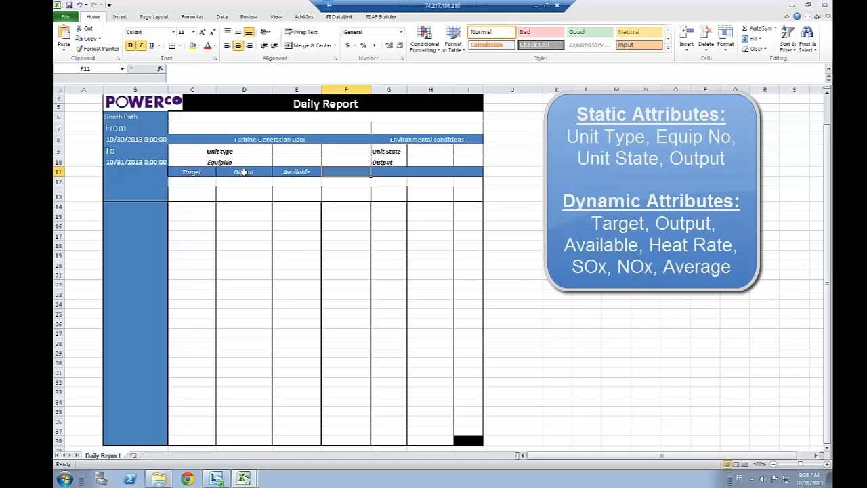
text(Heat Rate)
click(427, 171)
text(Em)
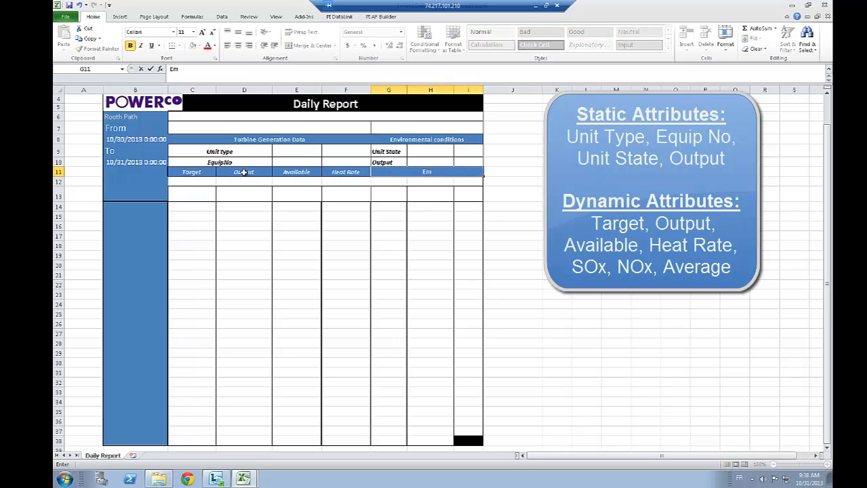
text(ission)
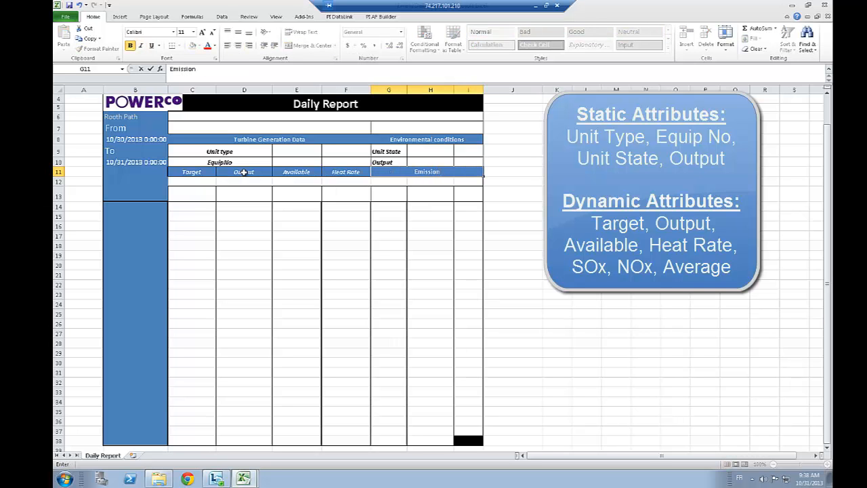
Add SOx and NOx sub-headers in the row under Emission
click(296, 182)
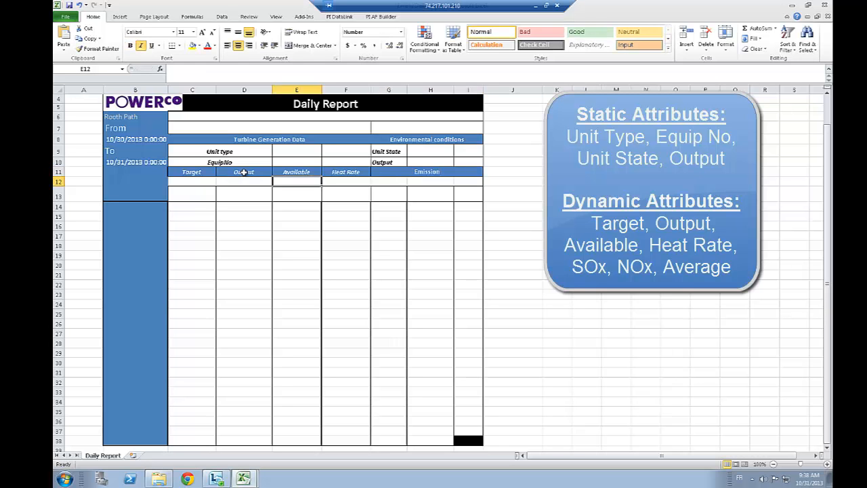
click(388, 180)
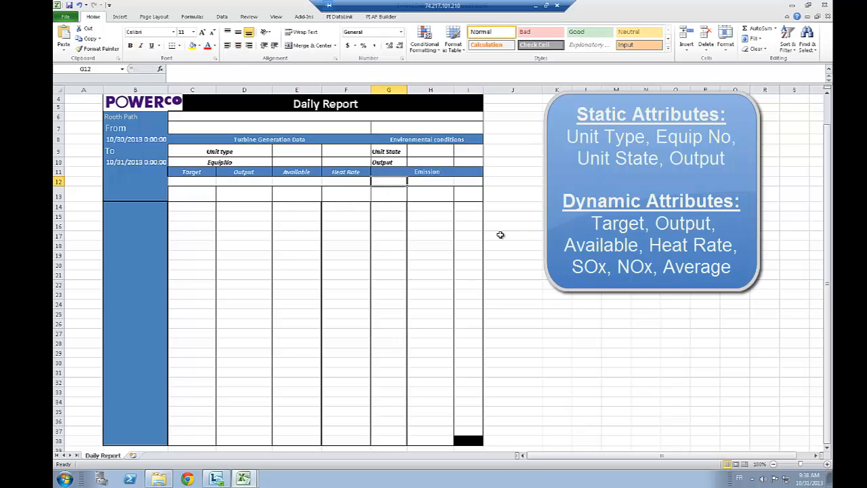
text(SO)
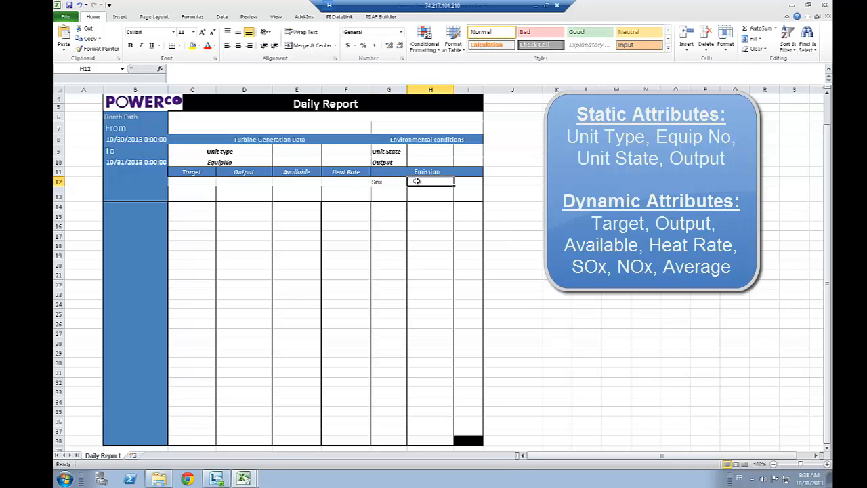
text(Nox)
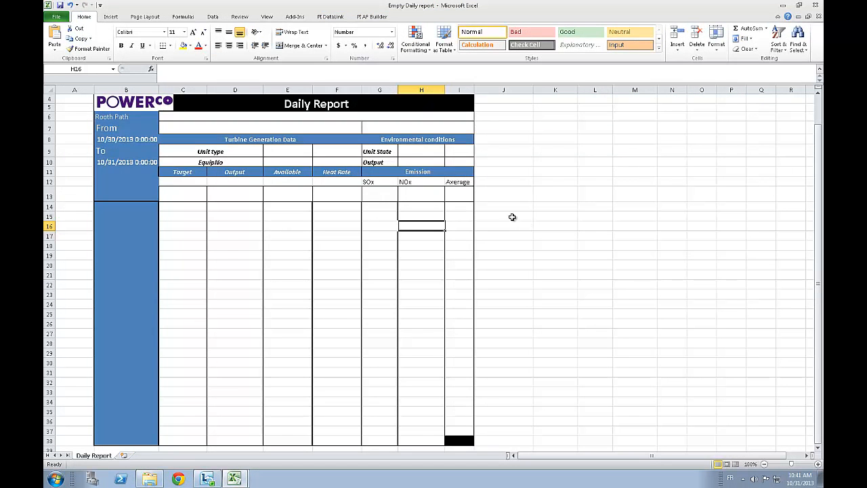
mouse_move(507, 226)
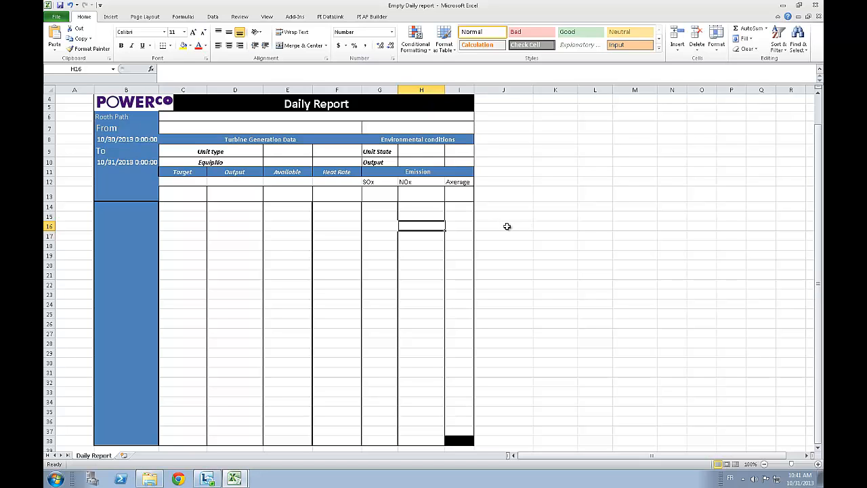
mouse_move(518, 224)
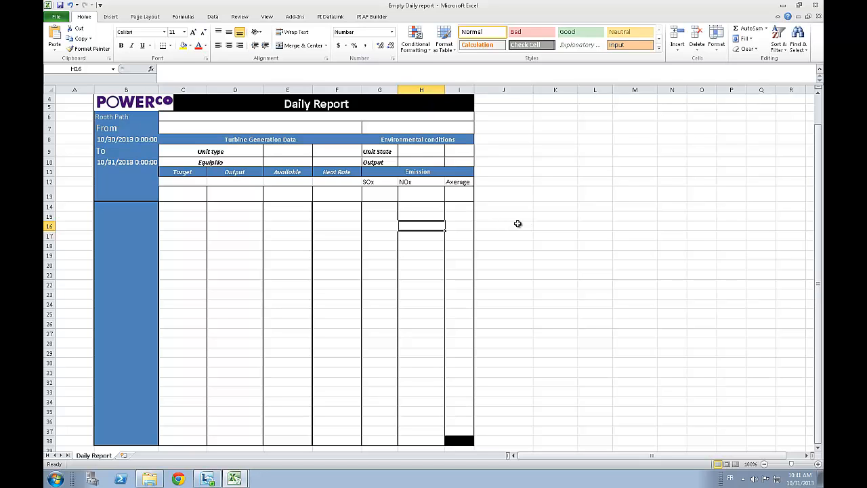
mouse_move(92, 119)
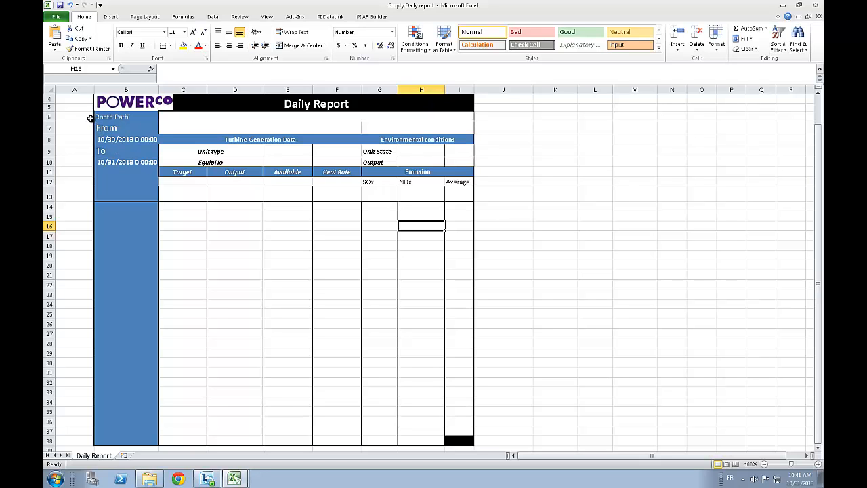
mouse_move(86, 111)
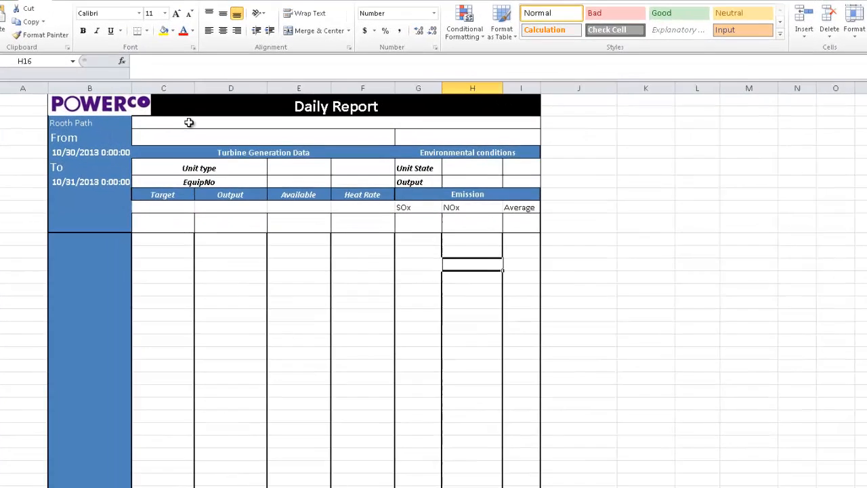
Start a CONCATENATE formula and show the PI DataLink ribbon tools
text(=conc)
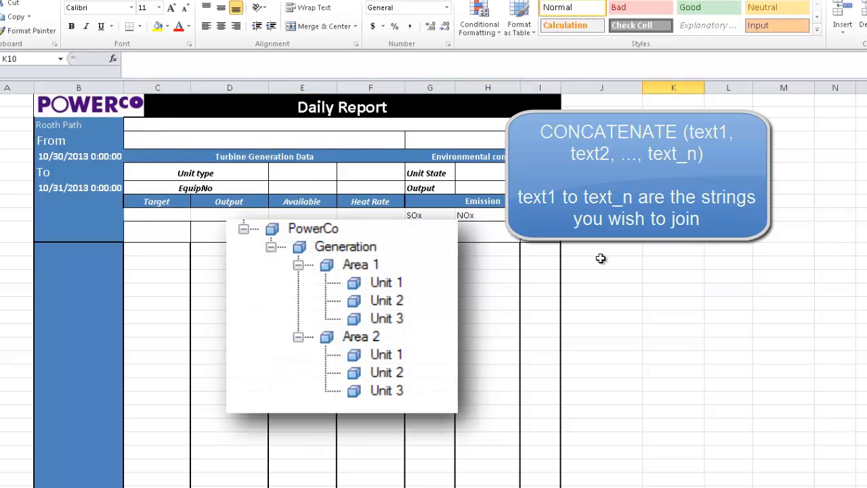
click(674, 263)
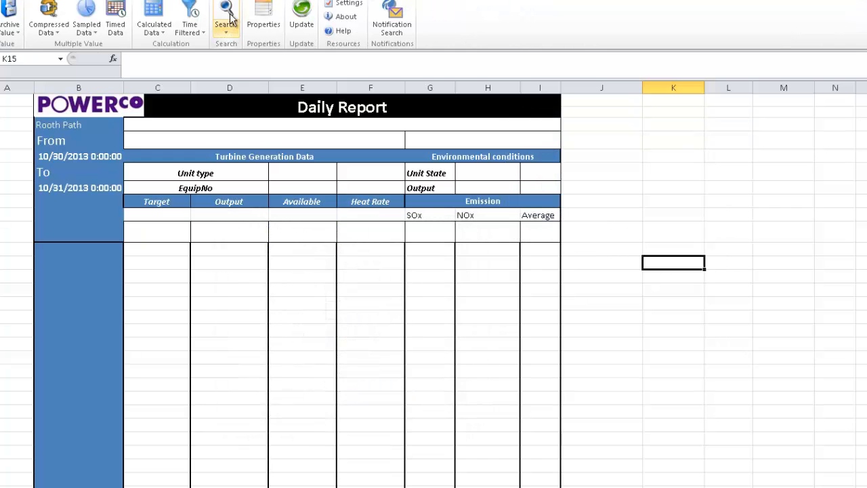
Browse MyAFDB > PowerCo > Generation > Area 1 > Unit 1 in PI Search, shorten the root path and insert it as a drop-down
click(225, 19)
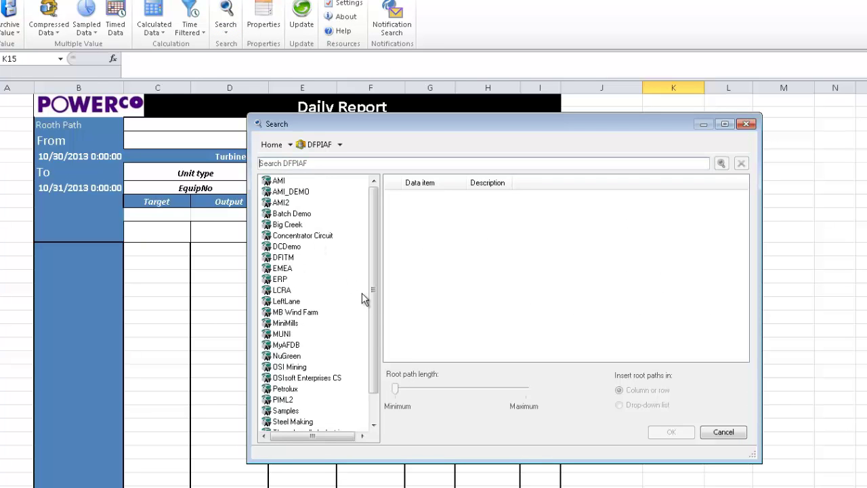
scroll(down, 3)
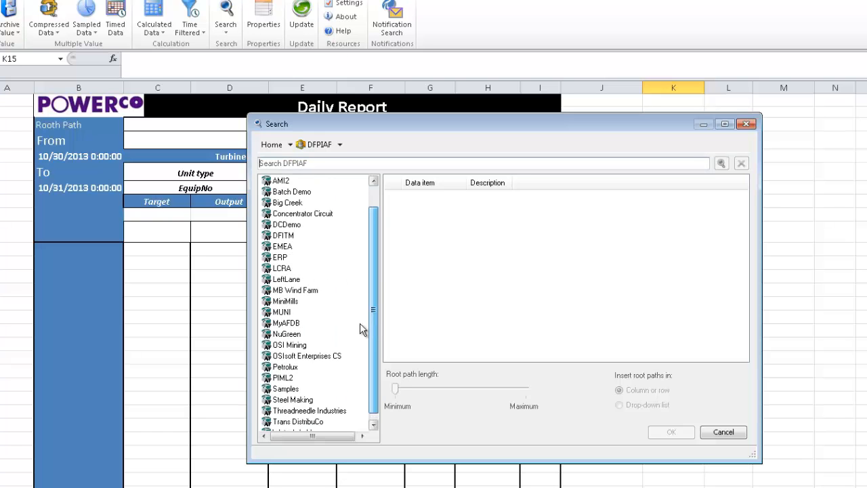
double_click(286, 323)
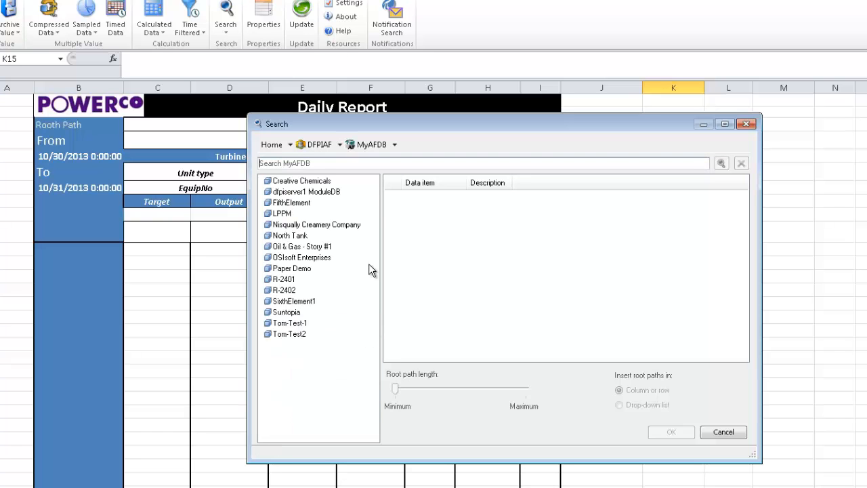
mouse_move(285, 238)
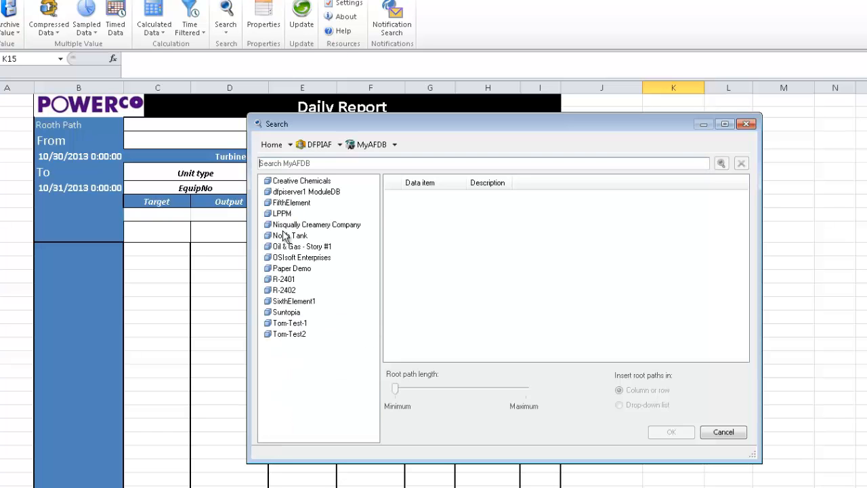
mouse_move(296, 215)
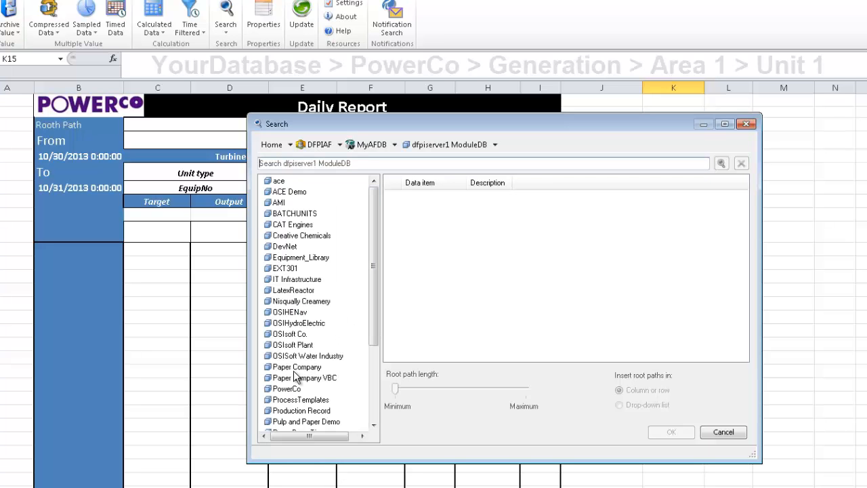
click(284, 388)
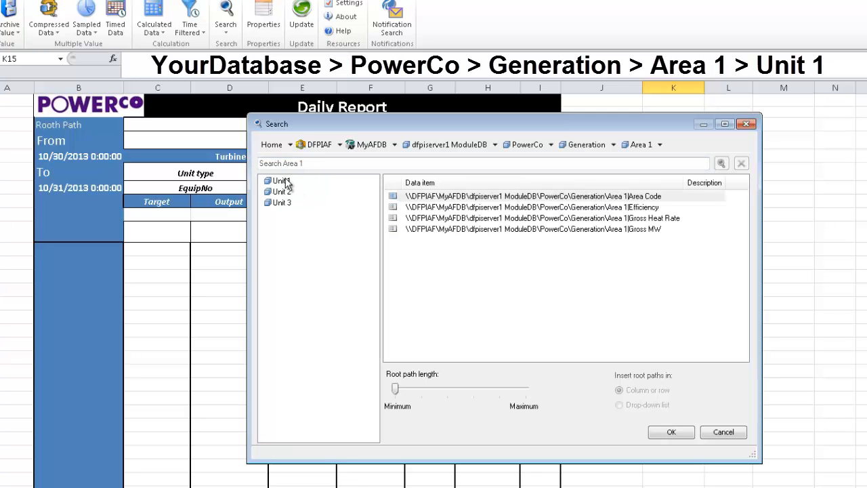
click(280, 180)
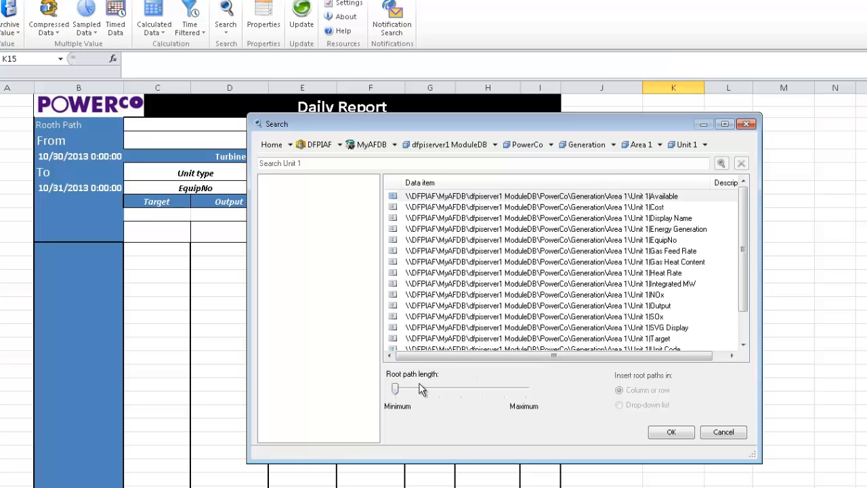
drag(395, 388, 461, 388)
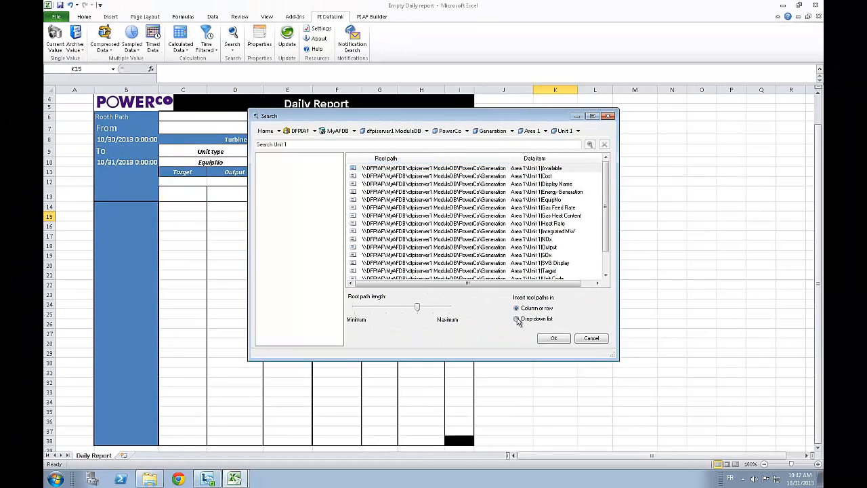
click(553, 339)
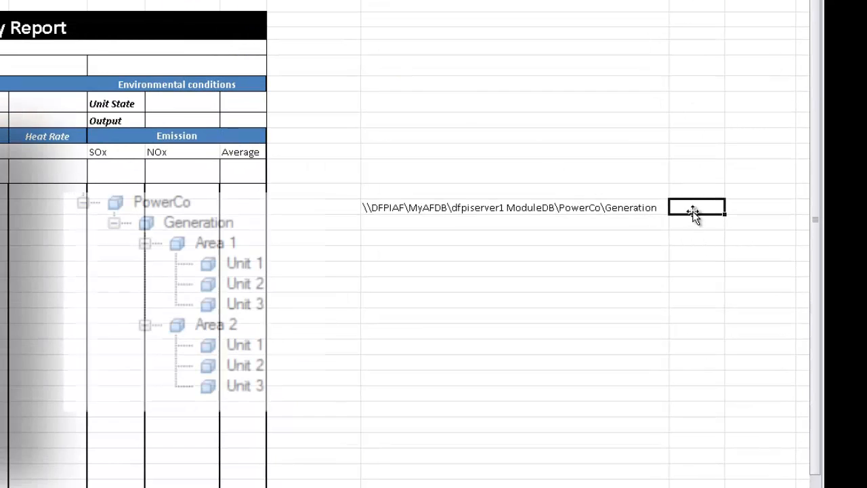
List Area 1, Area 2 and Unit 1 to Unit 3 in cells beside the Generation root path
text(Area 1)
click(696, 222)
text(Area 2)
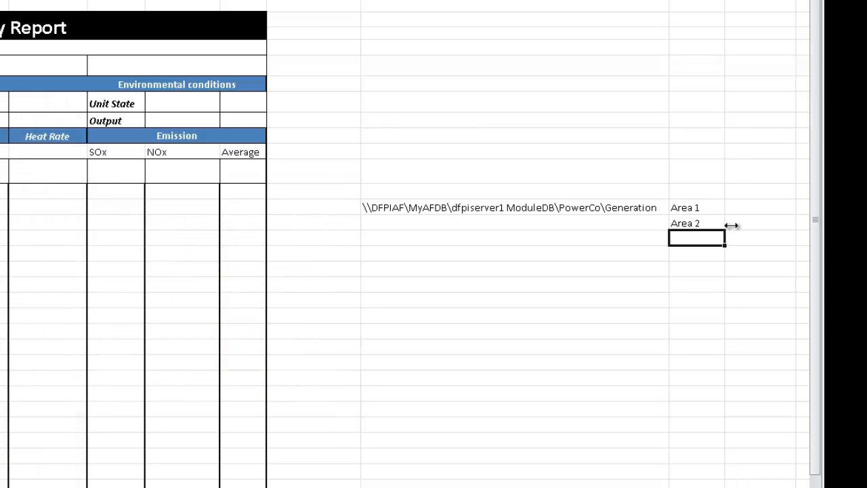
text(Unit)
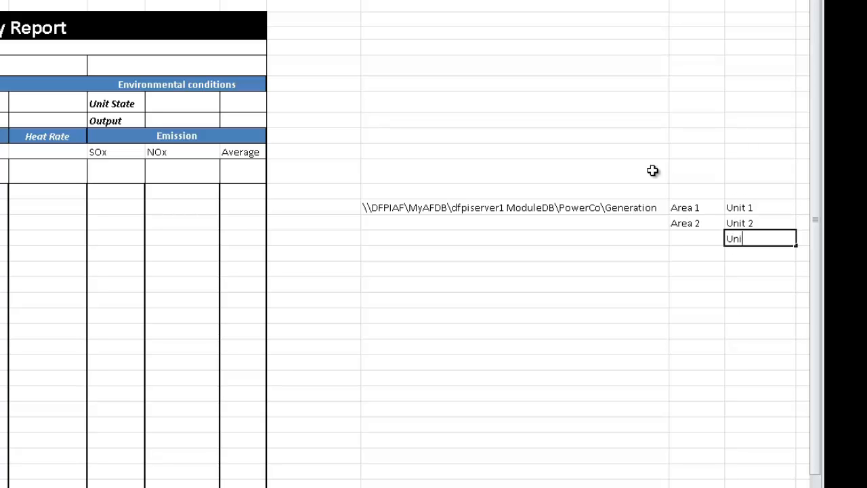
text(Unit 3)
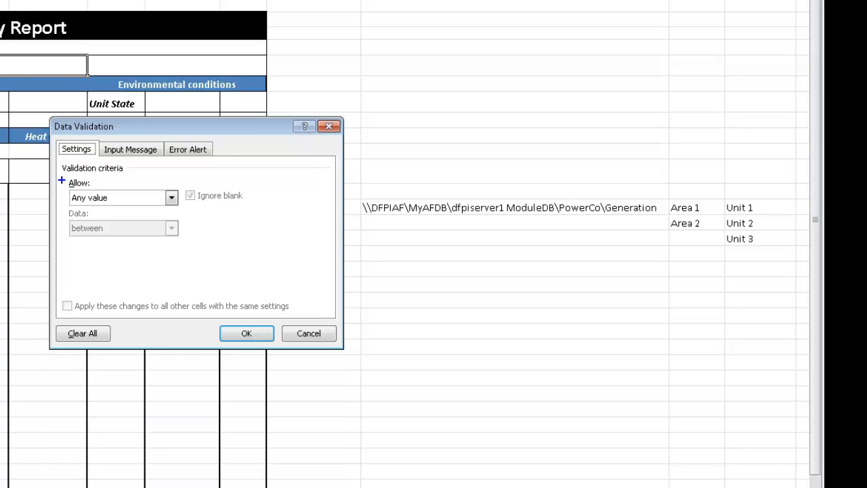
Restrict the area cell to a list sourced from the Area 1/Area 2 cells
click(123, 198)
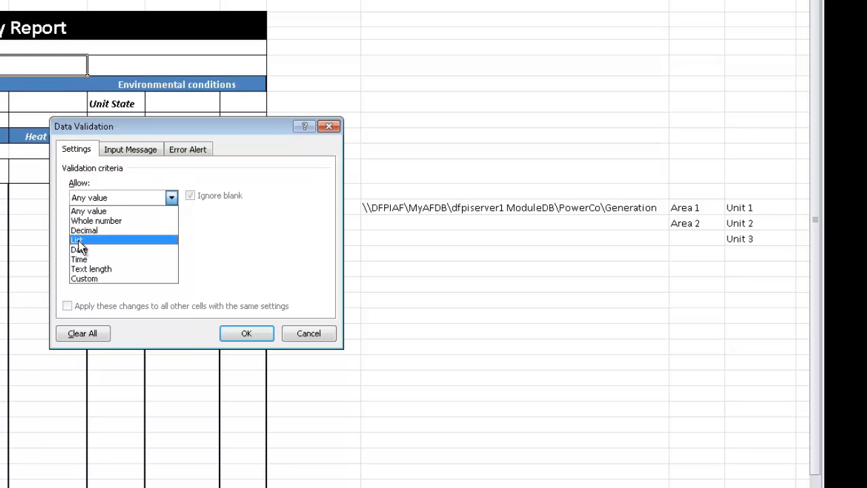
click(78, 238)
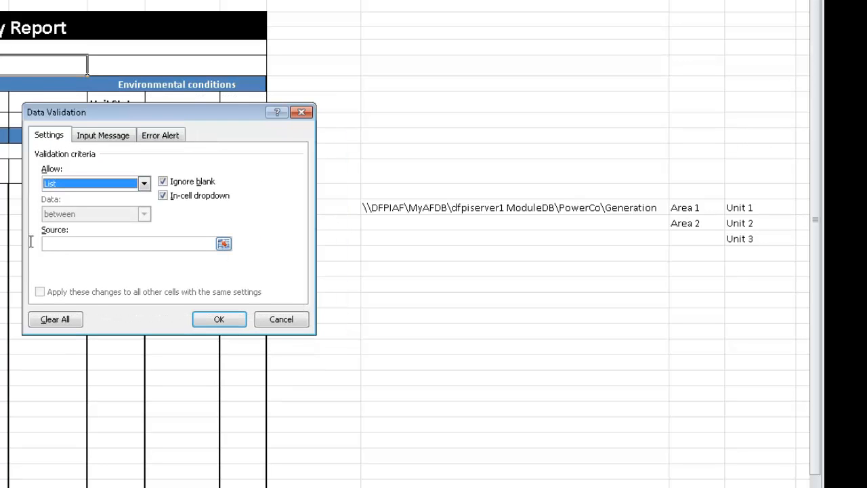
mouse_move(30, 233)
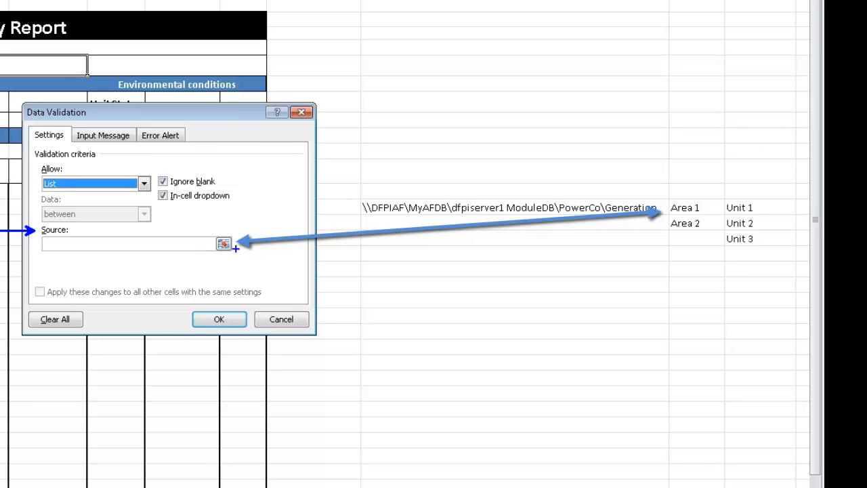
click(223, 244)
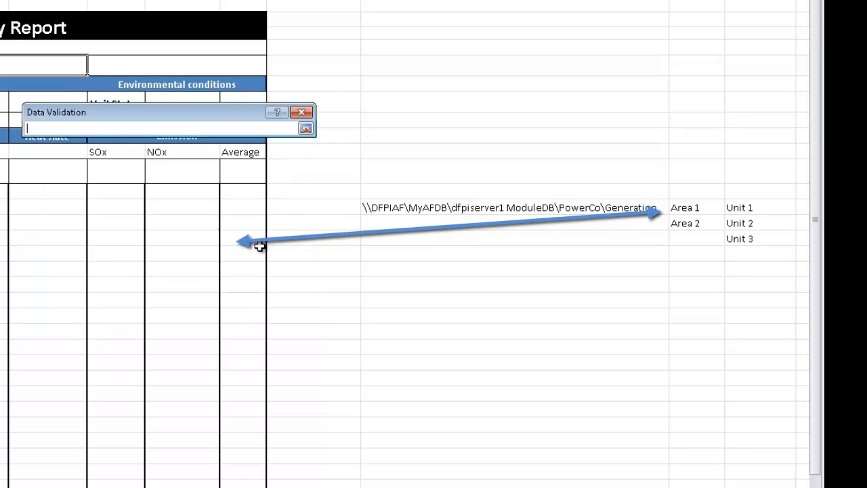
mouse_move(657, 185)
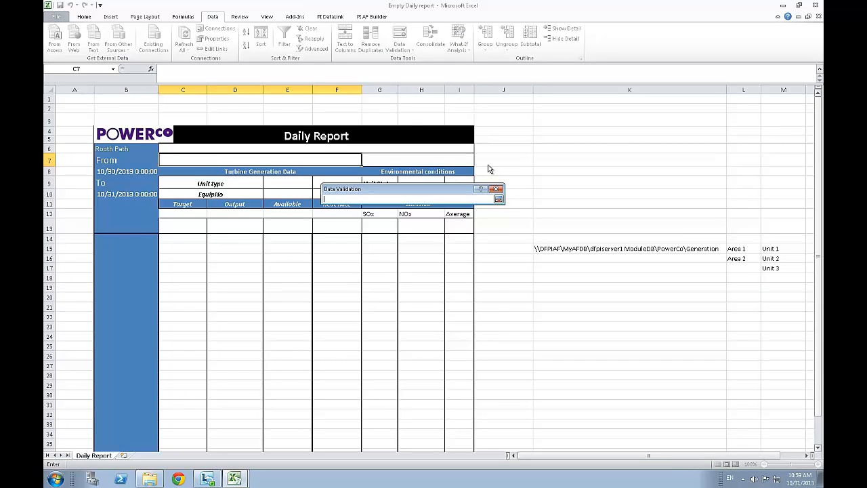
click(499, 198)
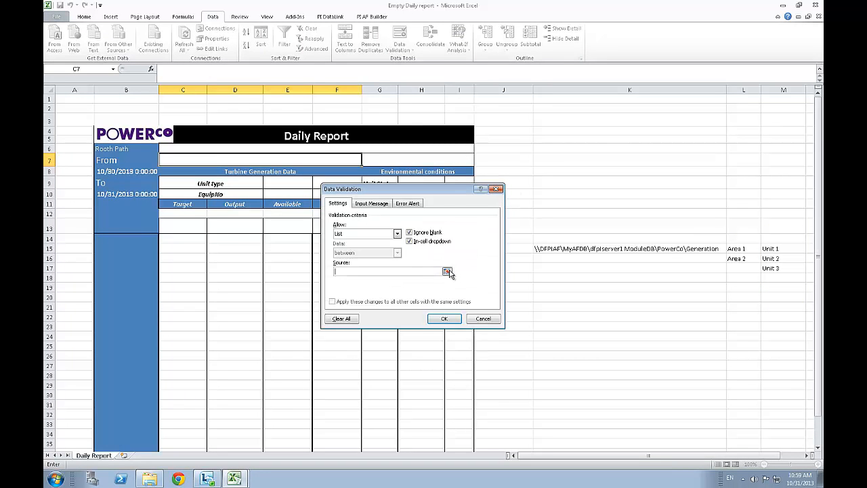
Restrict the unit cell to a list sourced from the Unit 1–3 cells
click(447, 271)
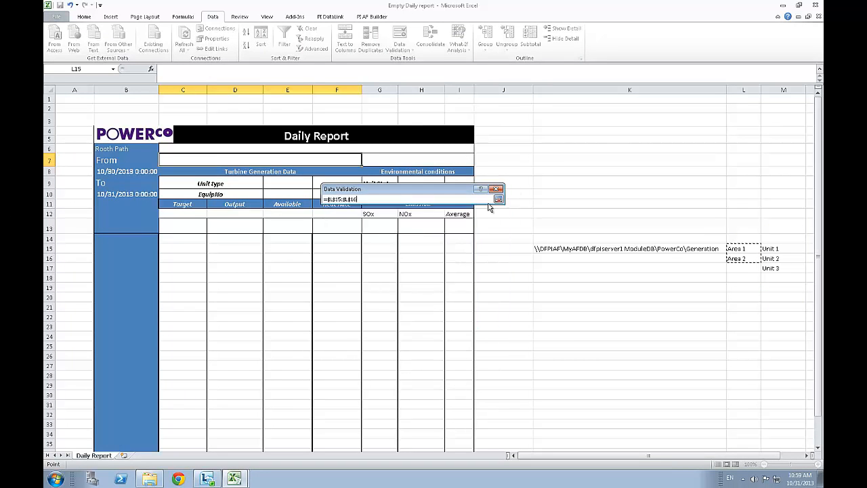
click(498, 198)
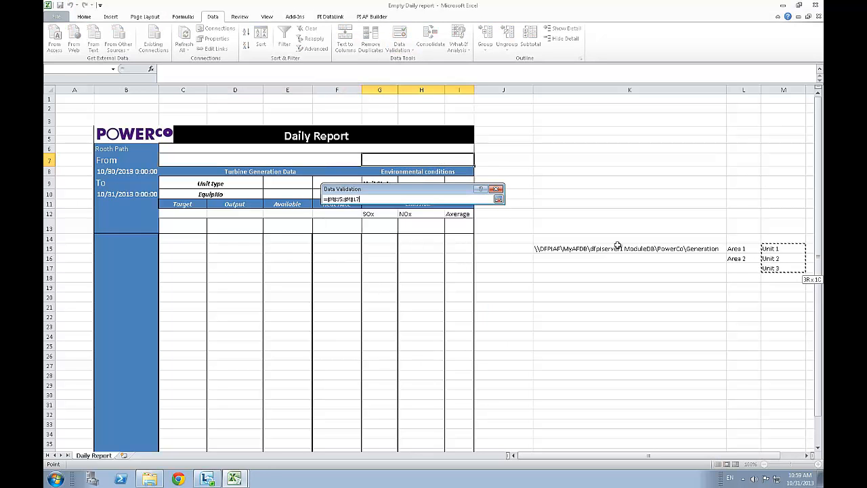
click(497, 188)
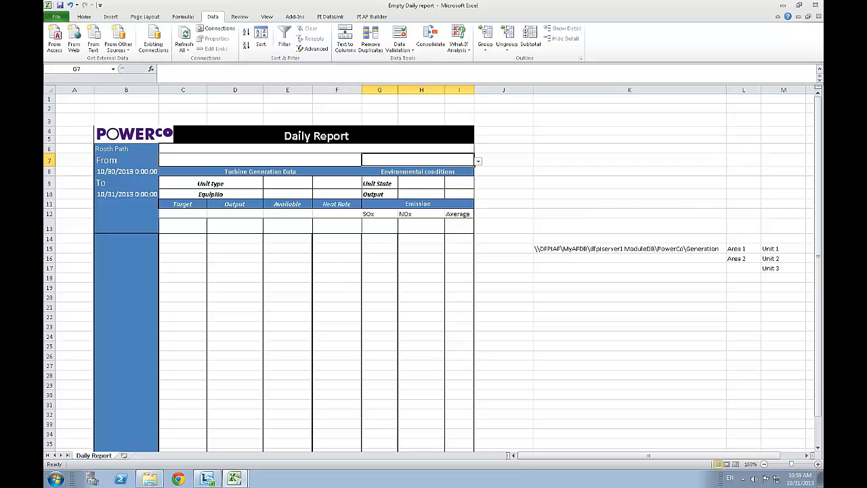
click(366, 160)
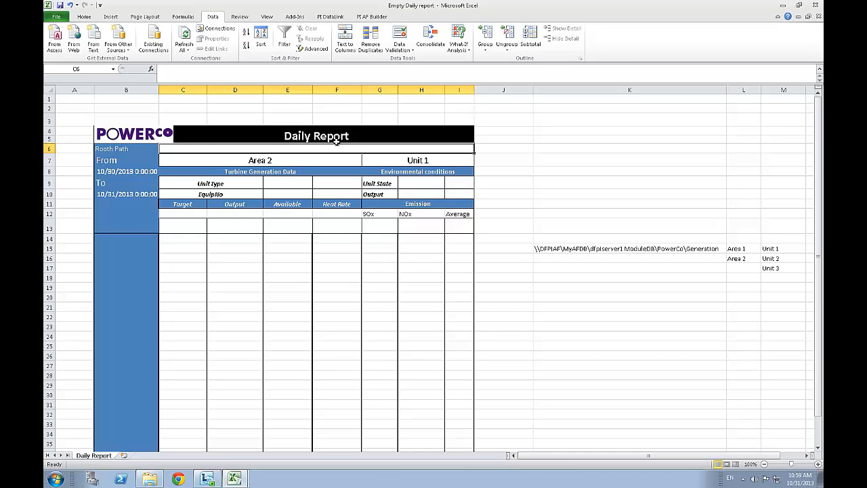
Enter =CONCATENATE(K15,"\",C7,"\",G7) as the root path and choose Unit 2
text(=conc)
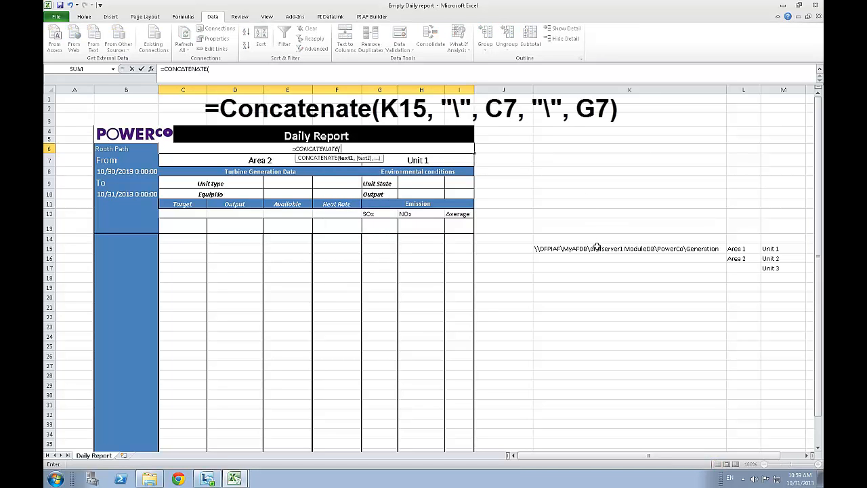
click(629, 248)
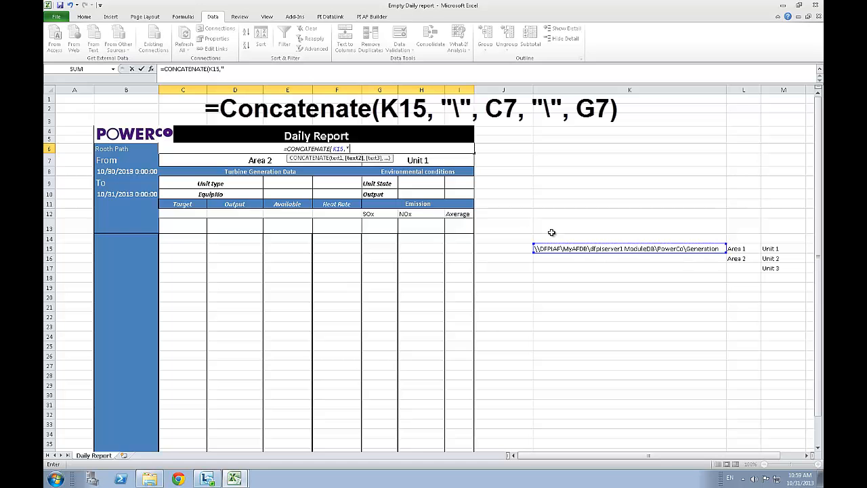
text(\")
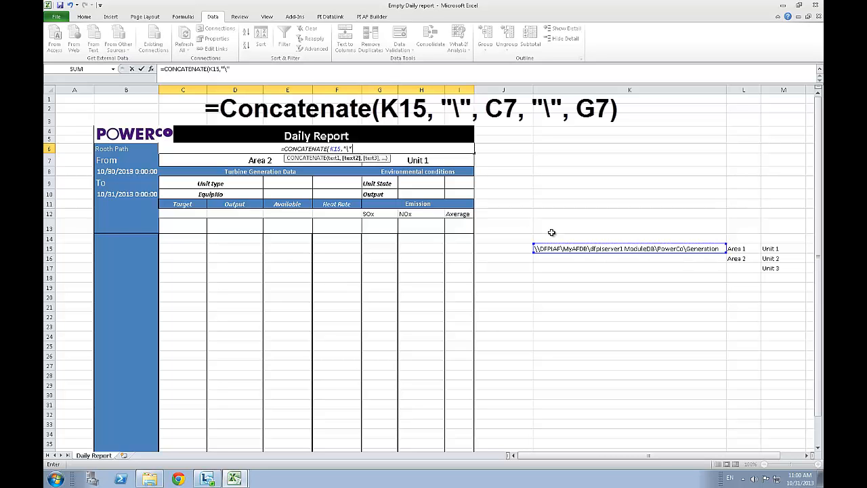
text(,C7,)
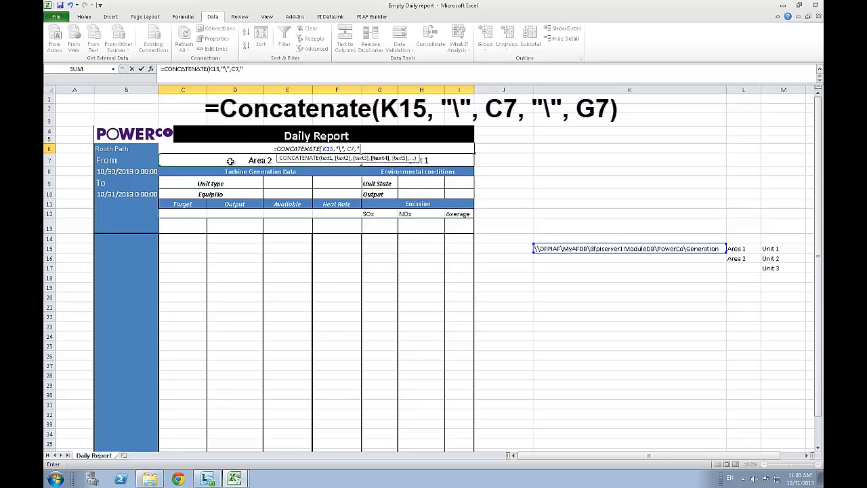
text("\",)
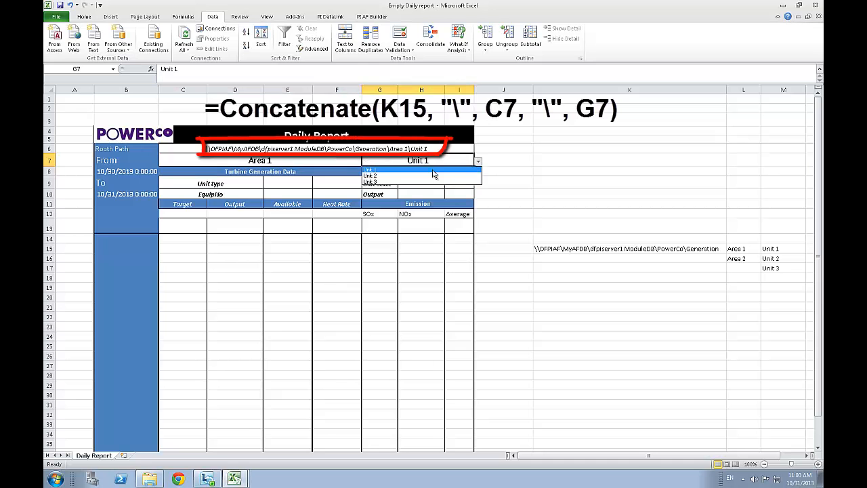
click(370, 176)
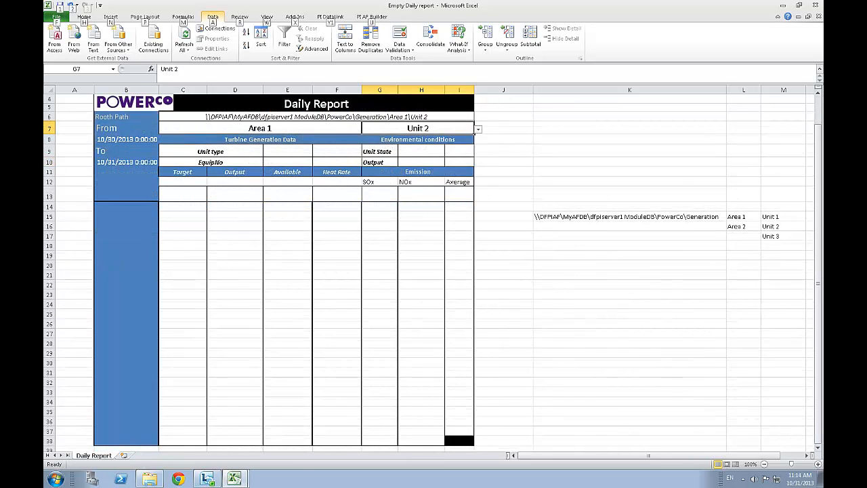
Review cells beside the Area 1, Unit 2 report header and show the PI DataLink tools
click(629, 138)
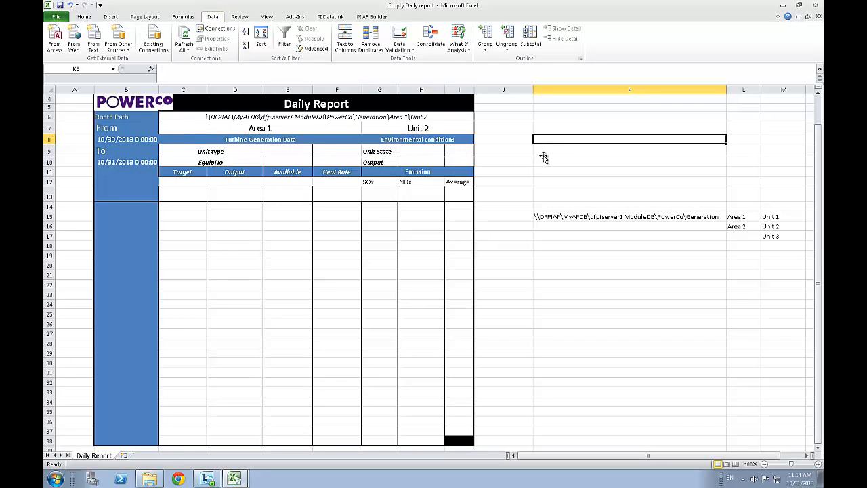
click(505, 170)
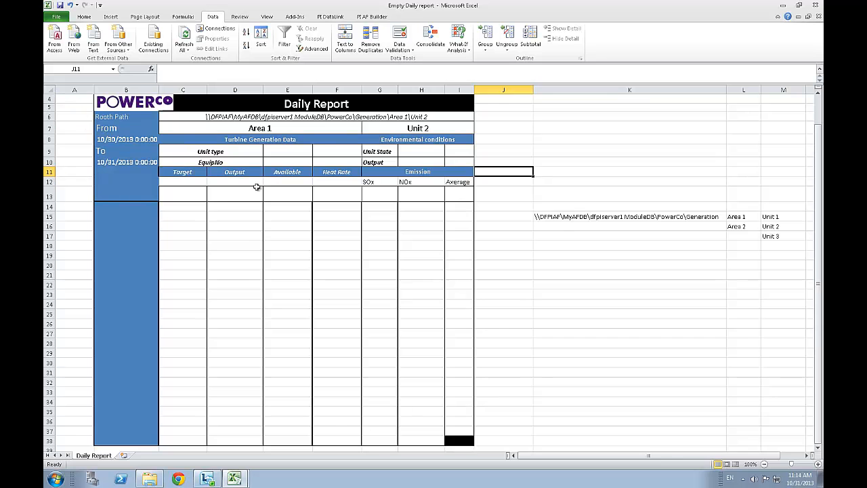
mouse_move(203, 116)
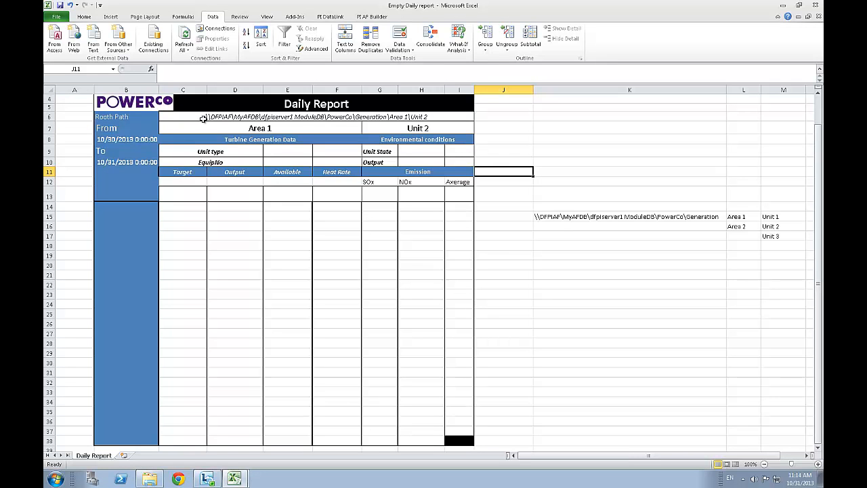
click(629, 181)
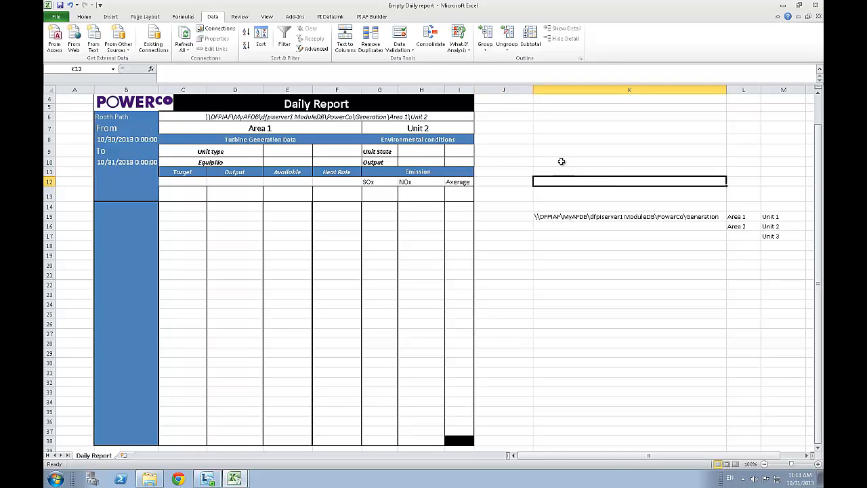
click(629, 150)
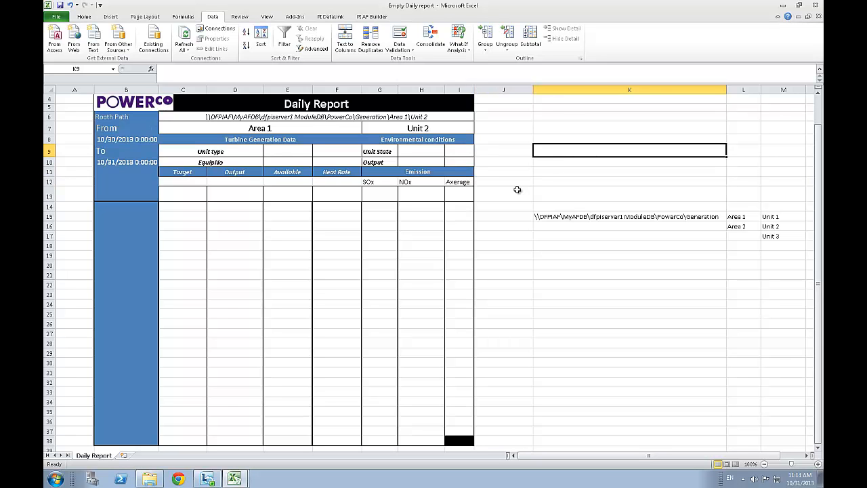
click(504, 193)
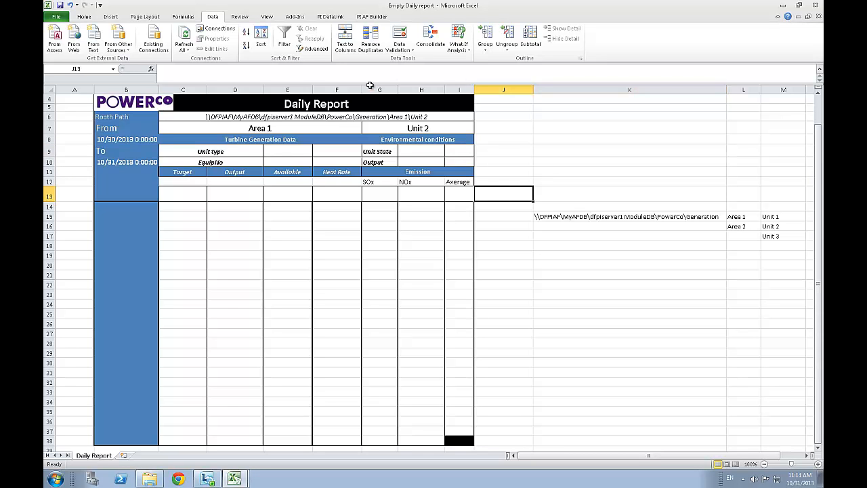
click(331, 16)
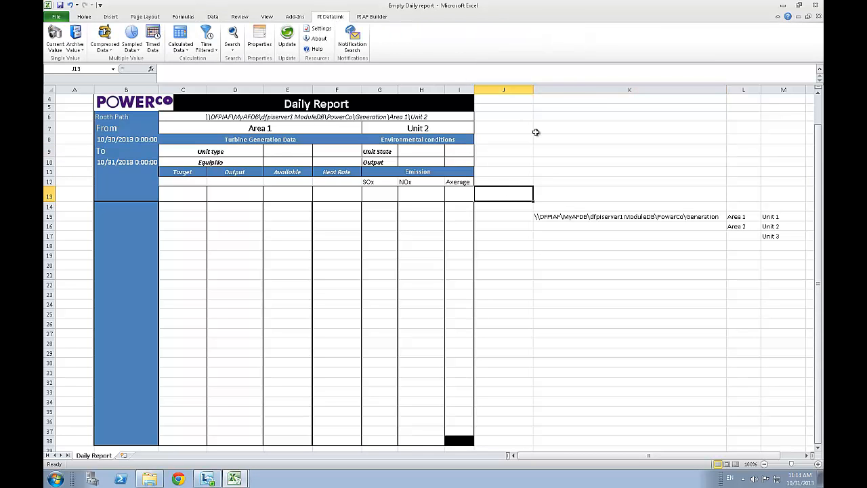
click(629, 138)
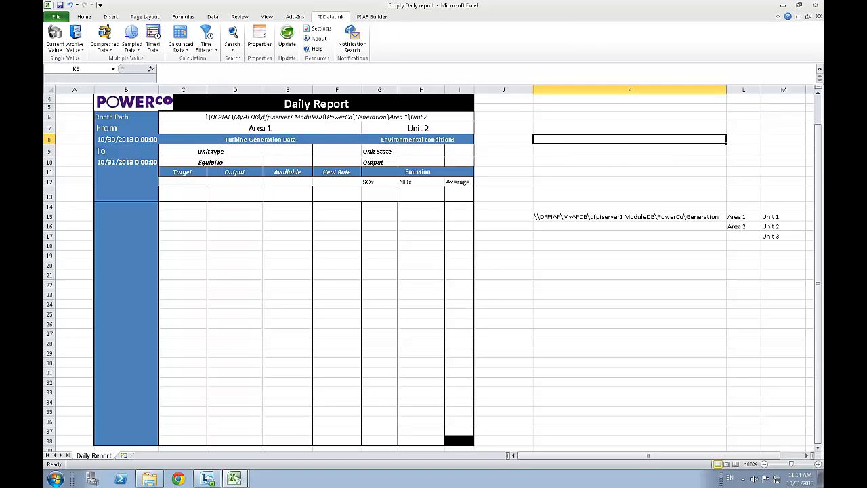
mouse_move(122, 51)
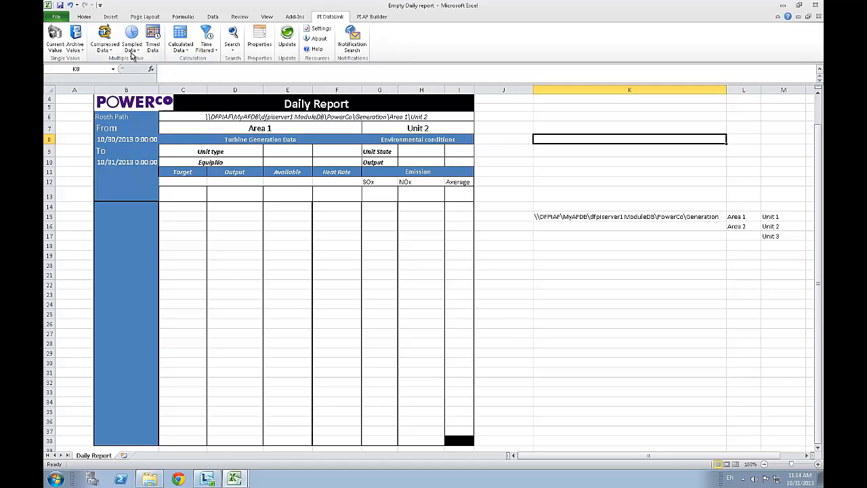
mouse_move(131, 38)
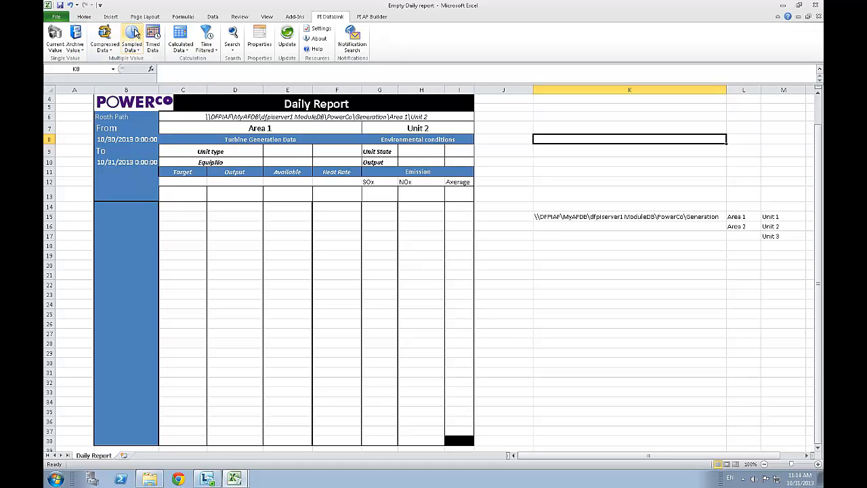
mouse_move(133, 38)
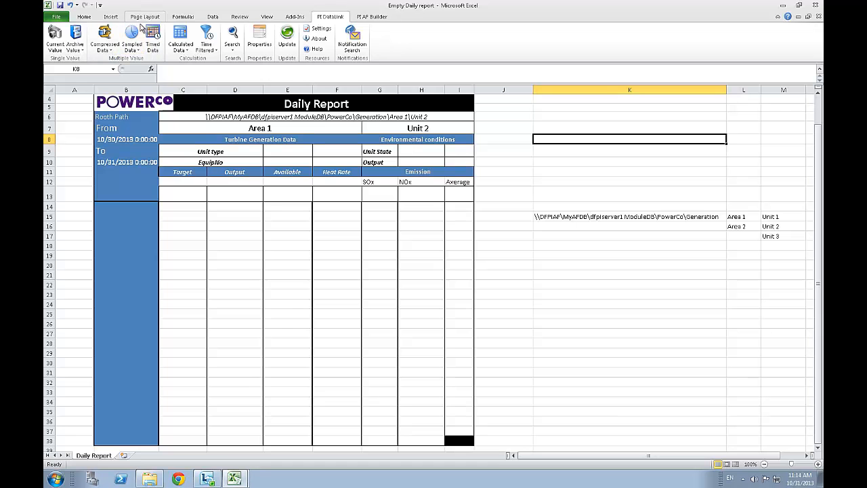
mouse_move(132, 35)
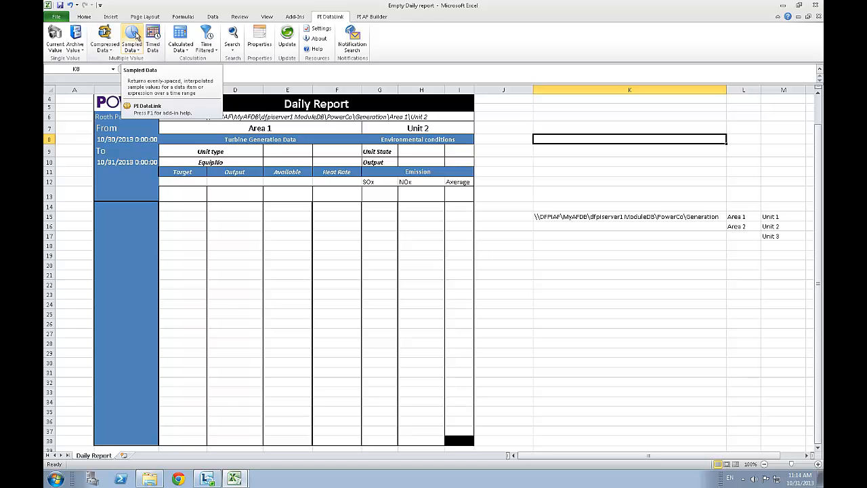
Set a Sampled Data query for Target from the From to To dates, hourly, output at B14 with timestamps
click(132, 38)
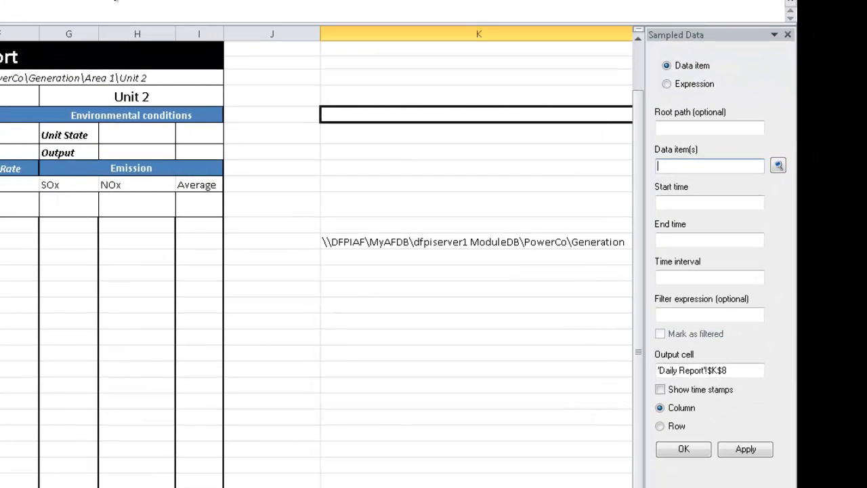
mouse_move(584, 46)
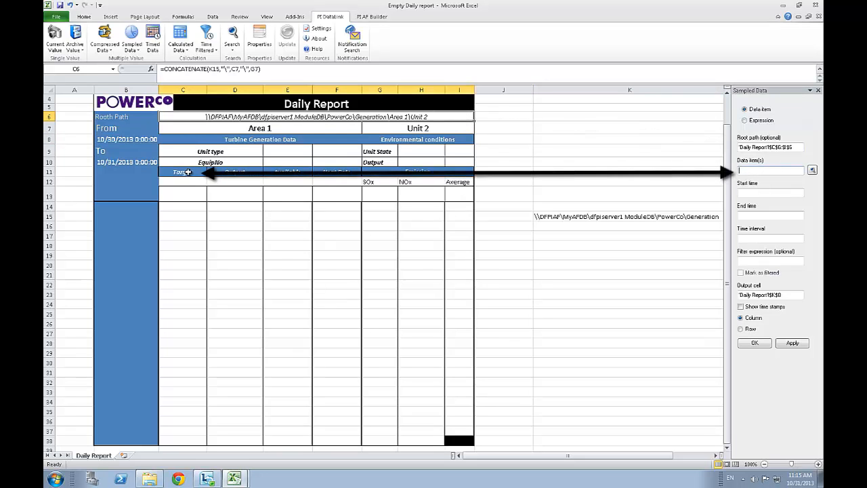
click(182, 171)
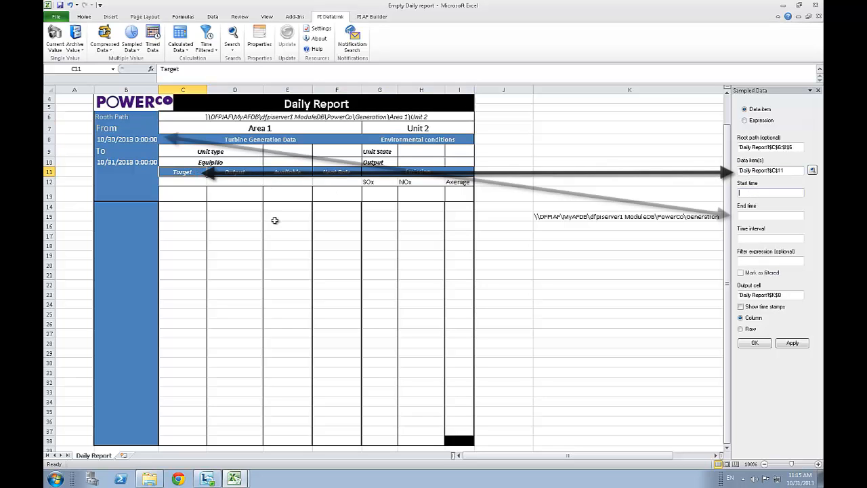
click(126, 138)
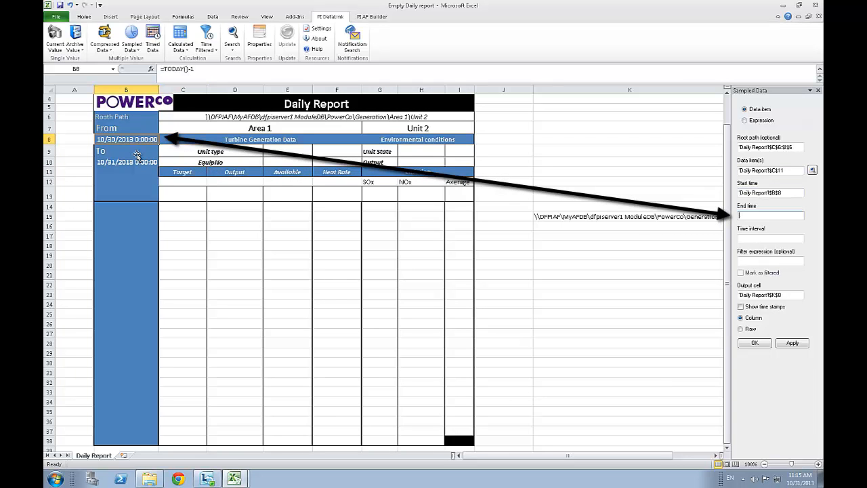
click(126, 162)
text(1h)
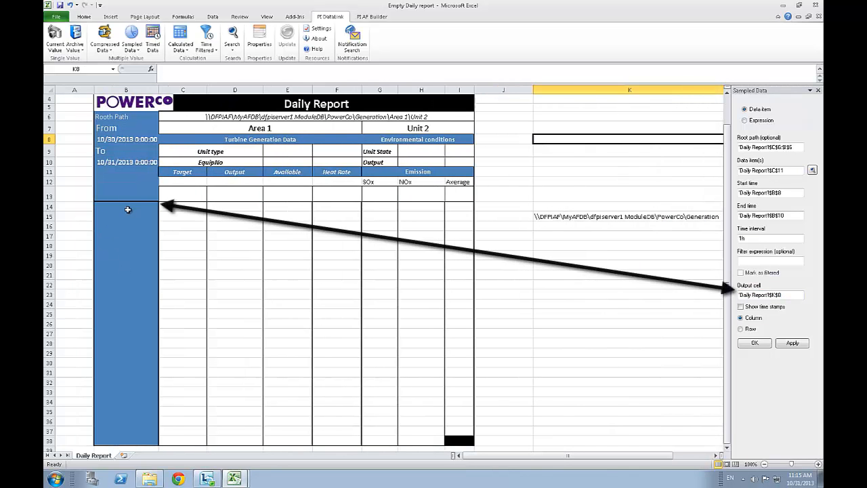
click(740, 306)
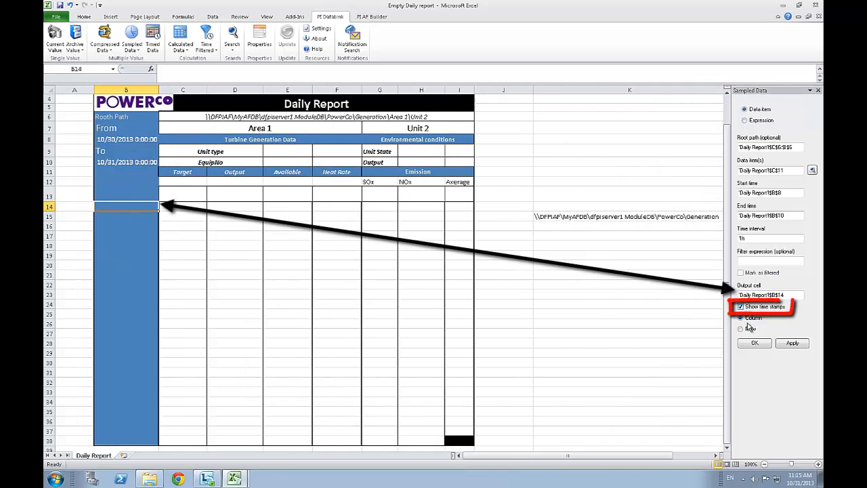
click(792, 343)
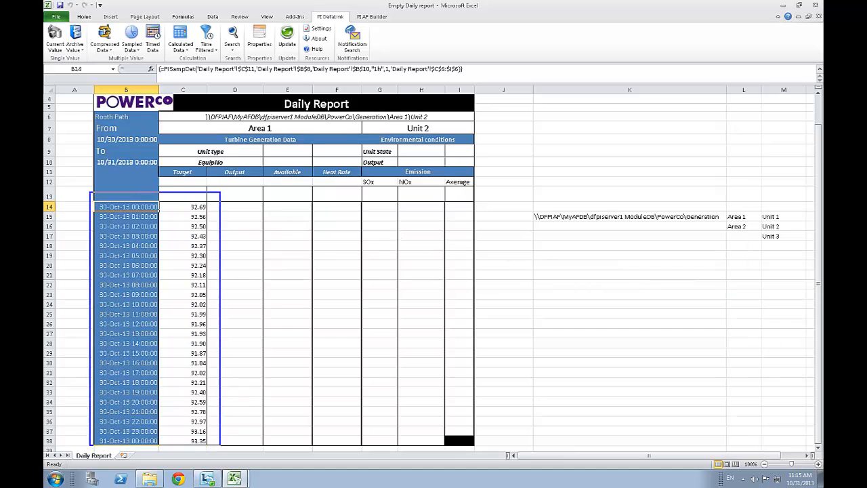
mouse_move(115, 260)
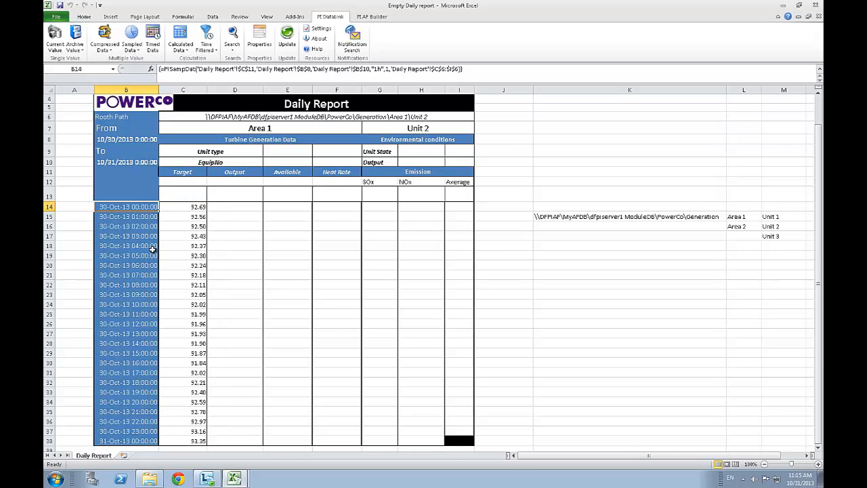
Inspect the sampled data query behind the 30 October timestamps and Target values
click(235, 217)
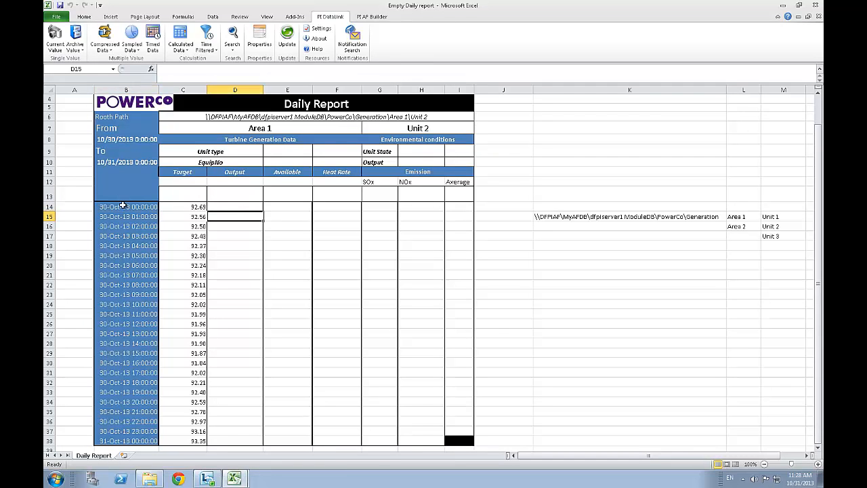
click(131, 41)
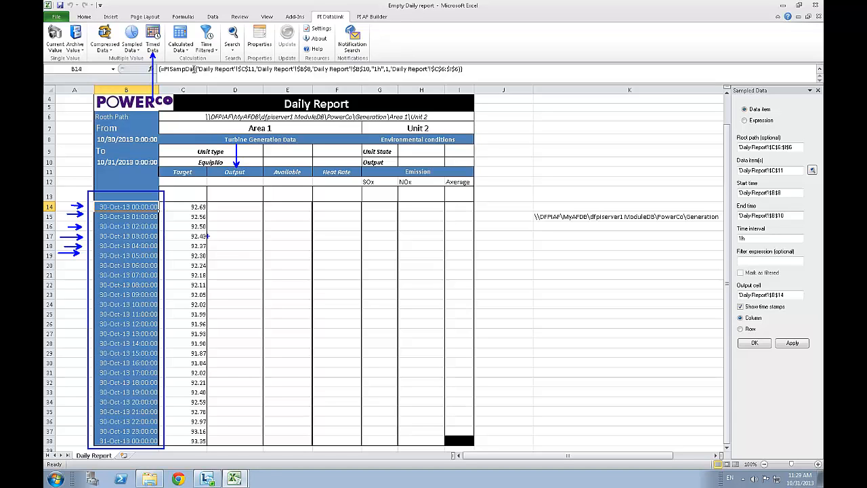
click(504, 195)
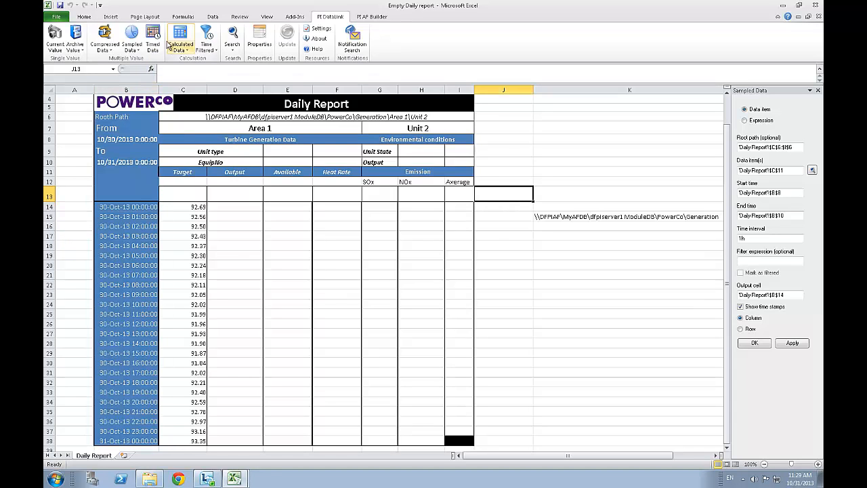
mouse_move(153, 39)
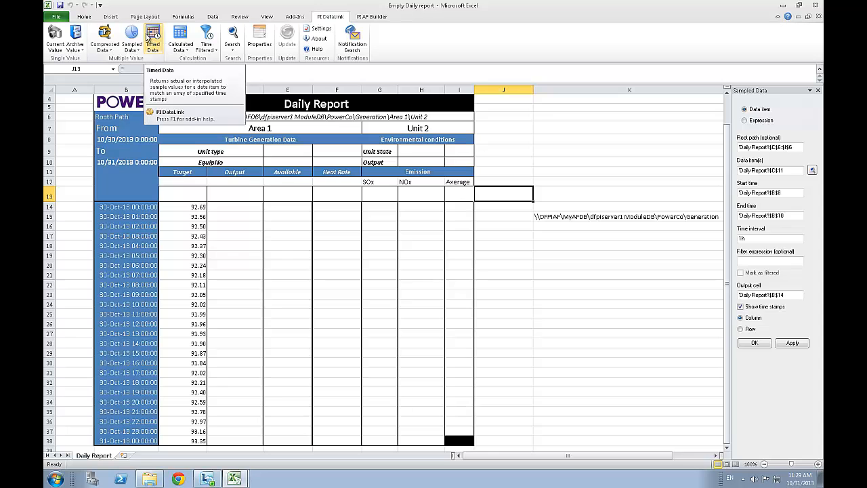
Run a Timed Data query (root B6, item D11, timestamps B14:B38, interpolated) into D14
click(152, 38)
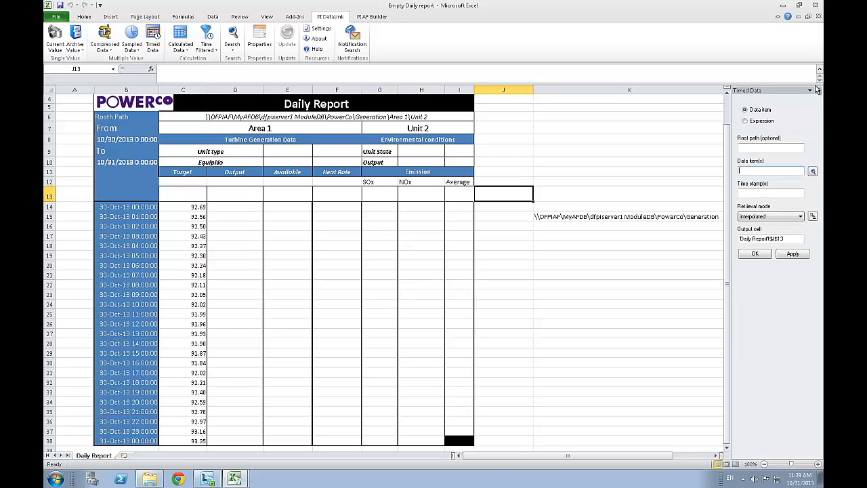
click(770, 147)
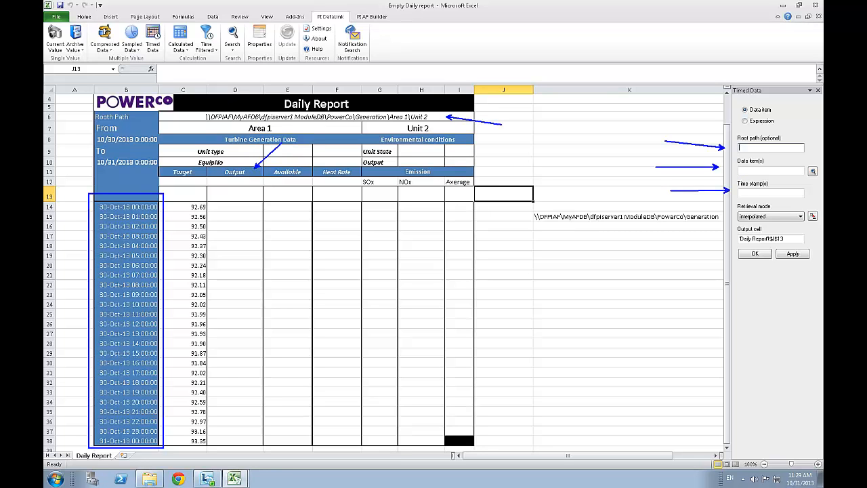
mouse_move(222, 241)
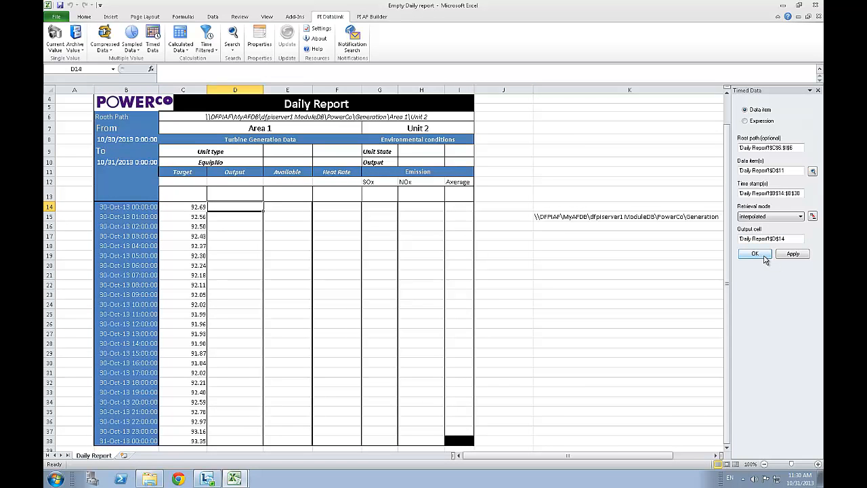
click(755, 253)
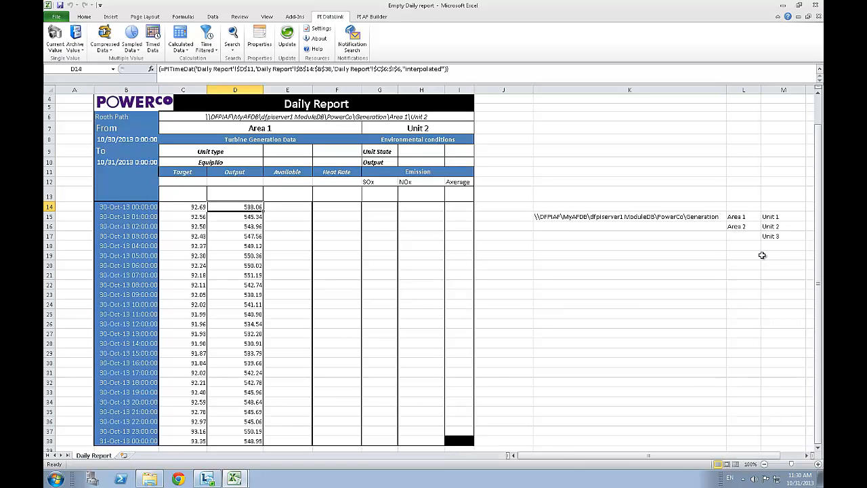
Retrieve timed values for items E11, F11, G12, H12 at the B14:B38 timestamps into row 14
click(629, 264)
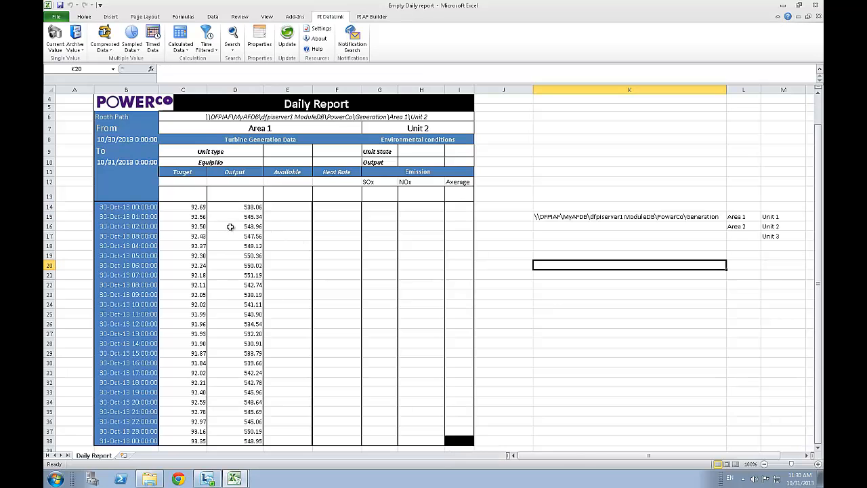
drag(235, 206, 235, 314)
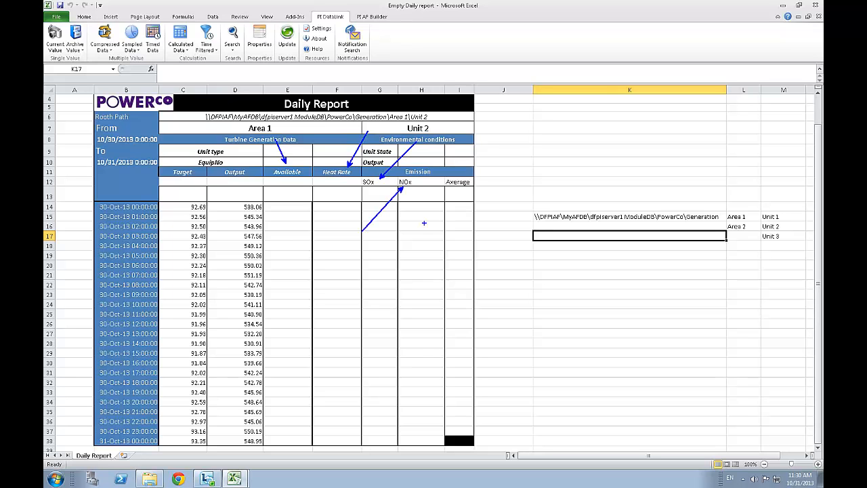
click(288, 206)
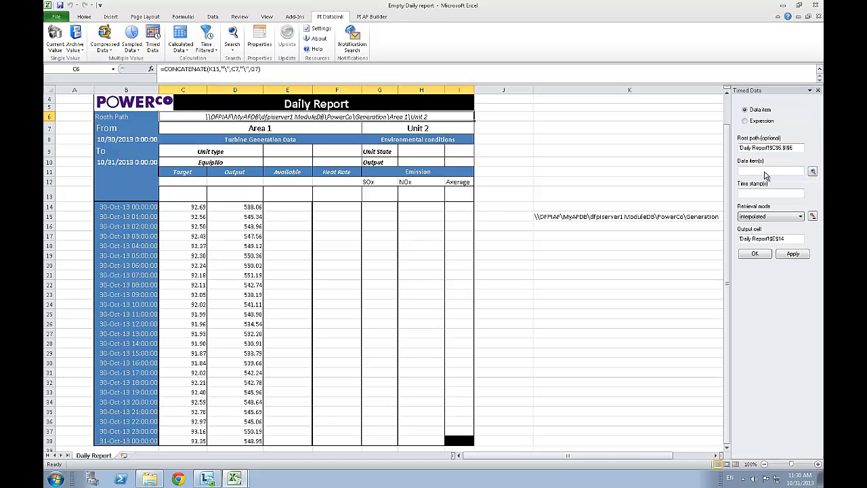
drag(126, 206, 126, 441)
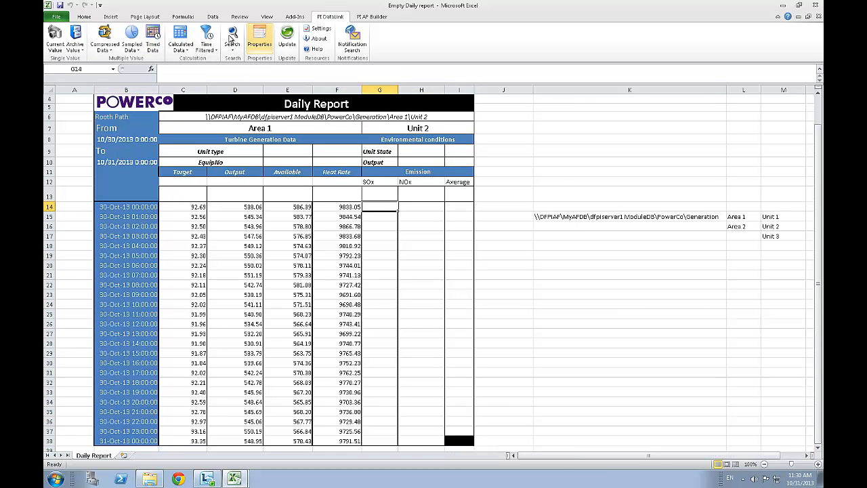
click(154, 39)
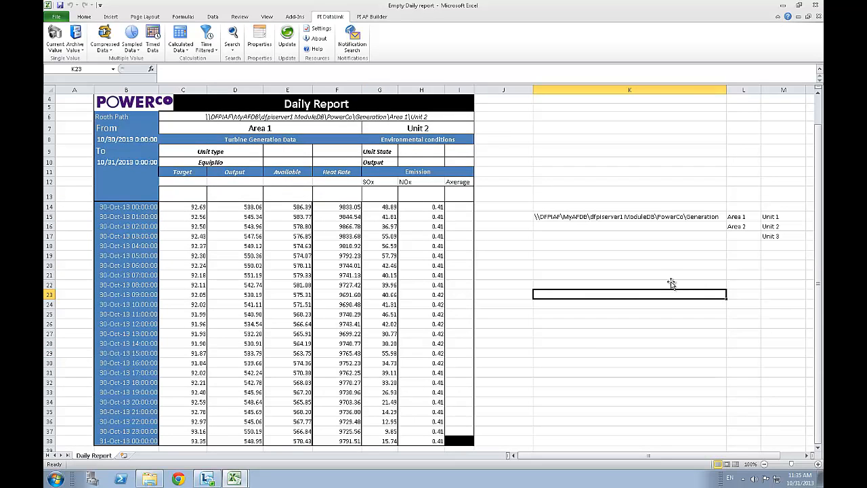
mouse_move(472, 201)
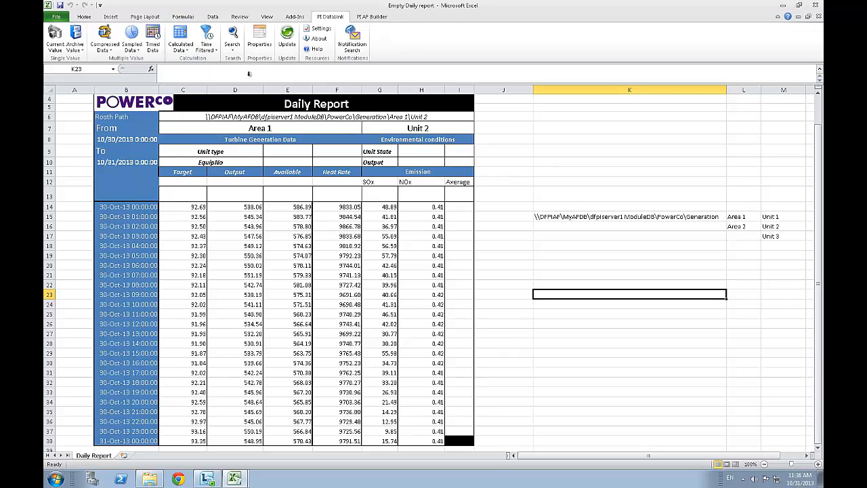
Set up a Calculated Data query on the Average header with To-date end time and 1h interval
click(180, 38)
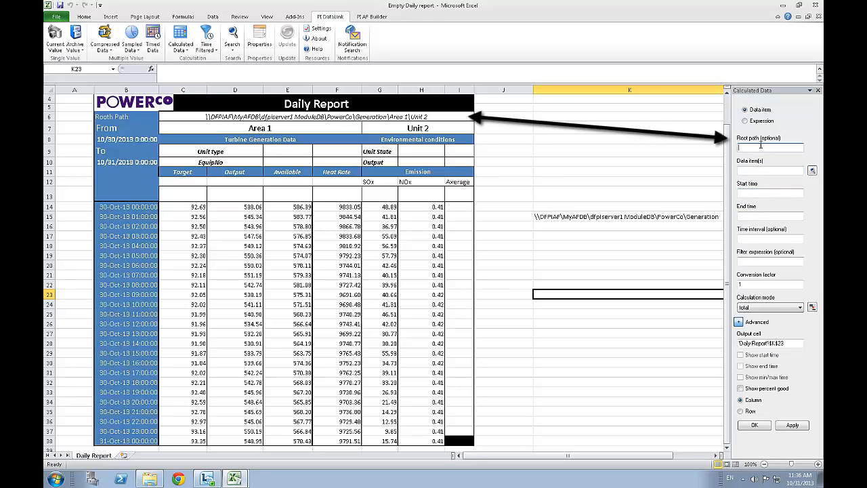
mouse_move(457, 117)
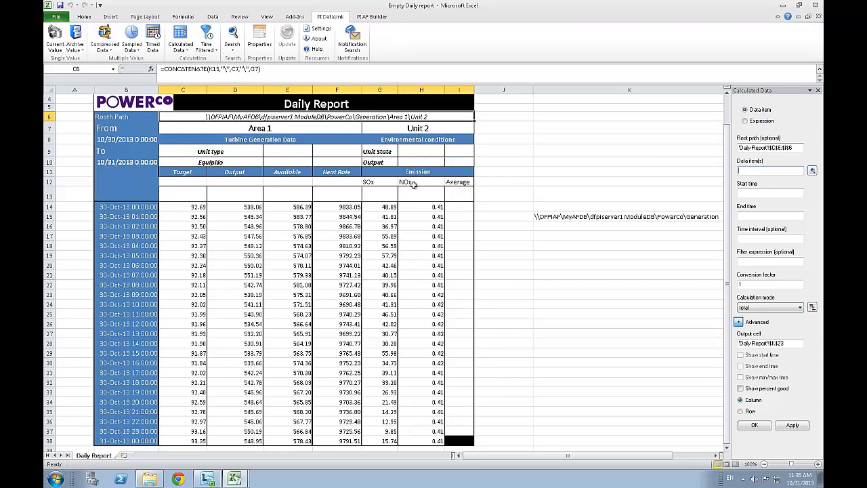
click(422, 182)
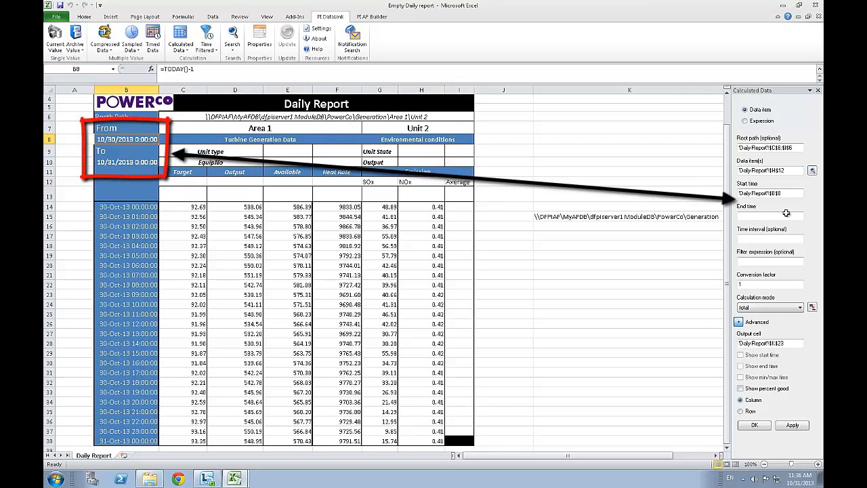
click(128, 162)
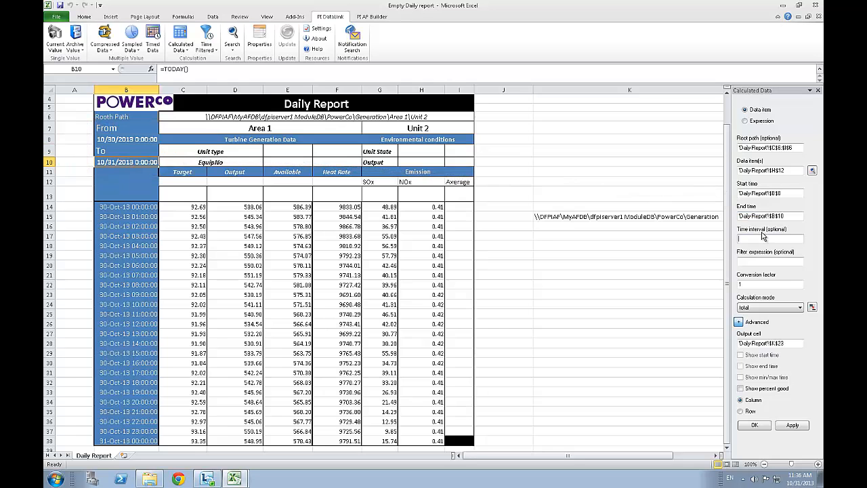
text(1h)
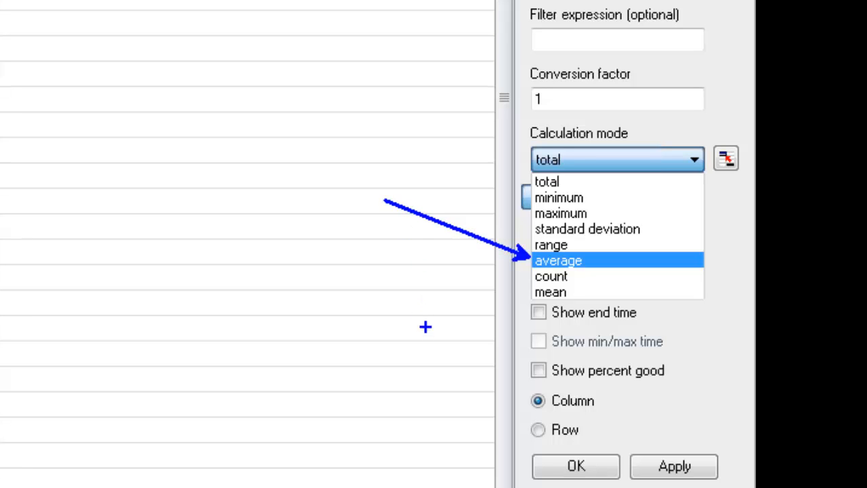
mouse_move(531, 293)
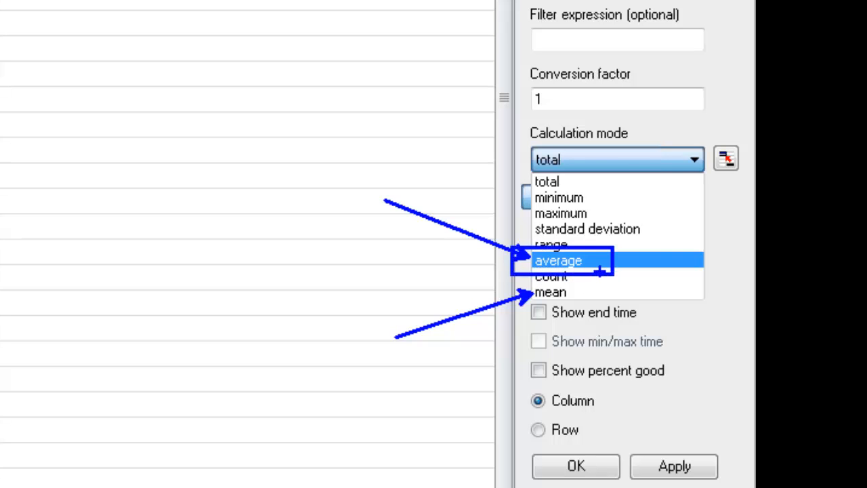
Choose average calculation mode, output to I14 and run the query
click(616, 160)
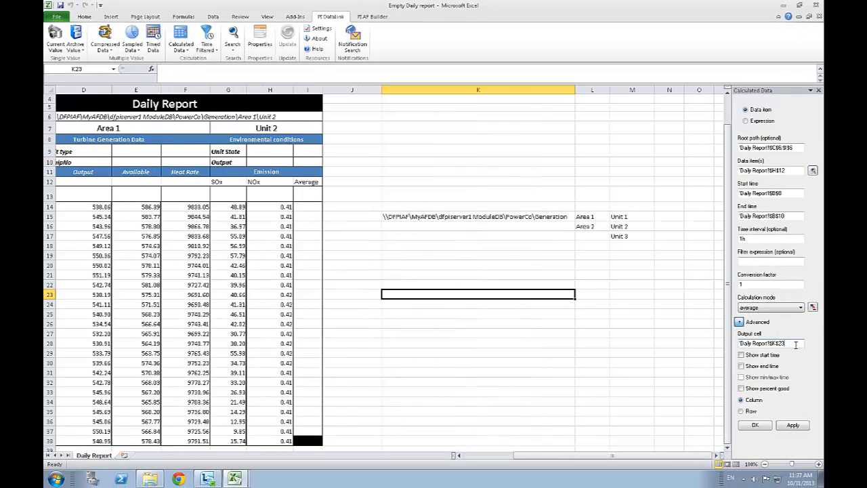
triple_click(771, 344)
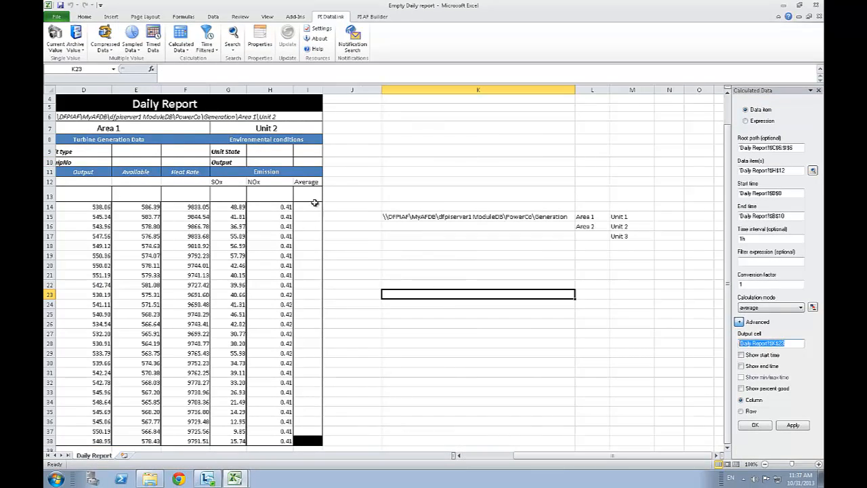
click(308, 206)
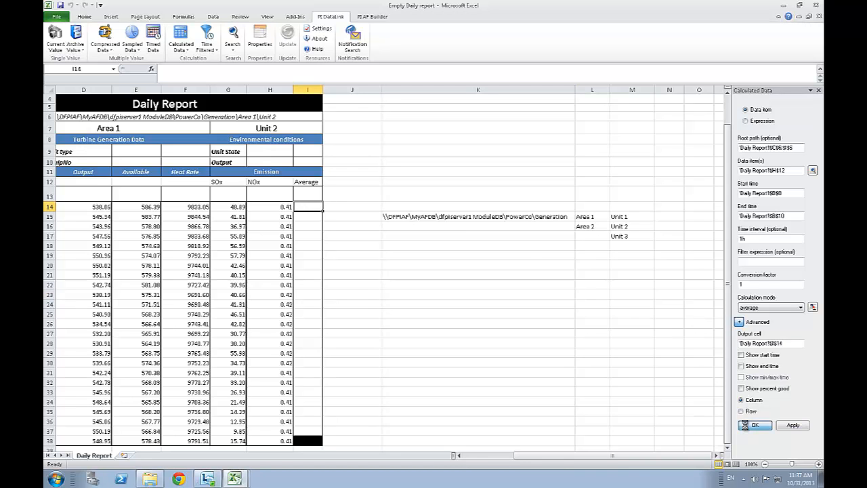
click(754, 426)
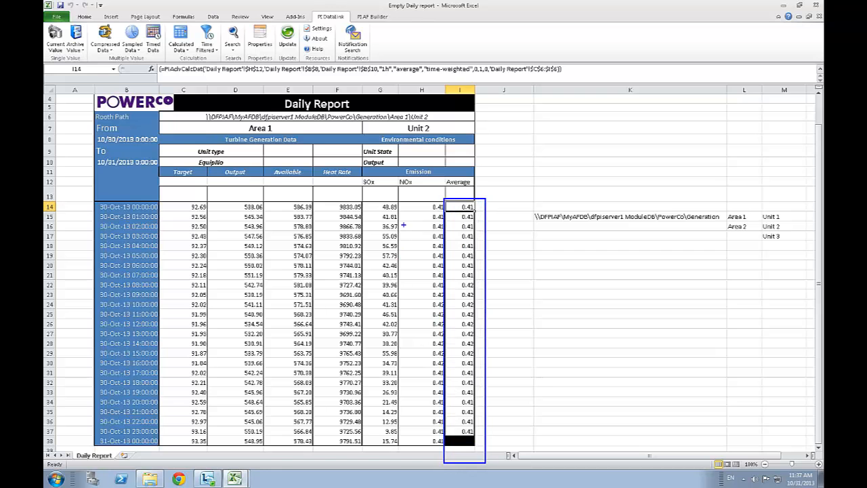
Insert current PI values for unit type and EquipNo into the header cells
click(629, 193)
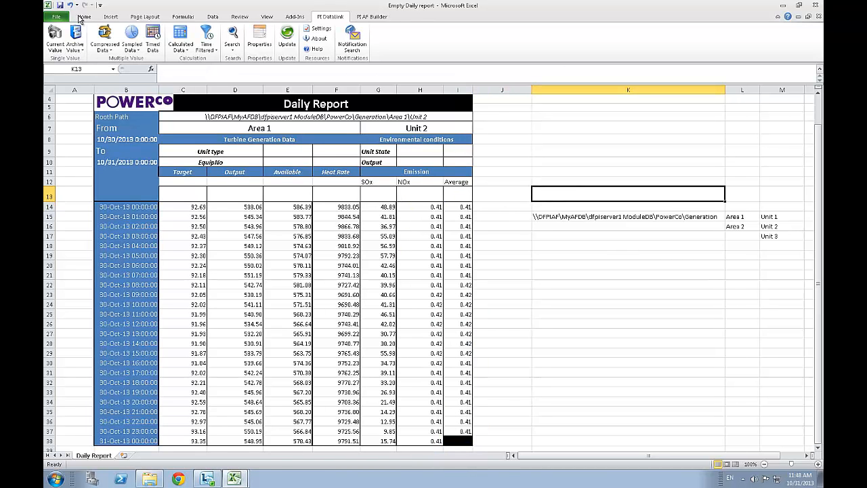
click(84, 16)
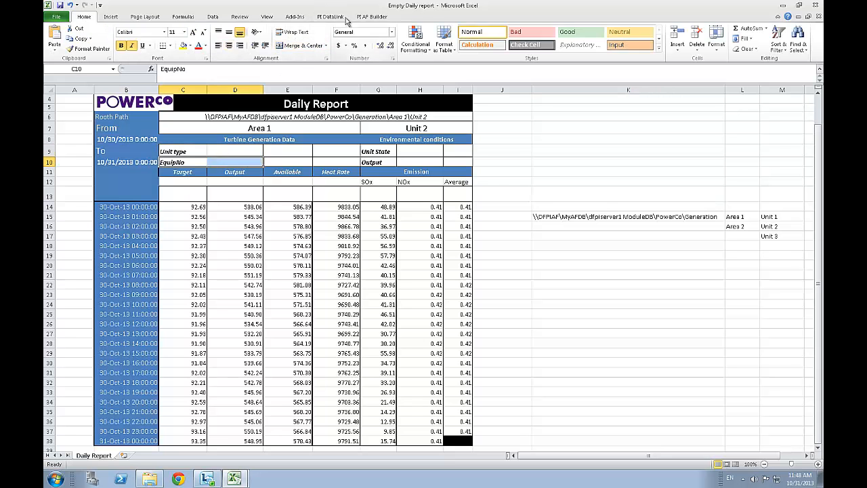
click(331, 17)
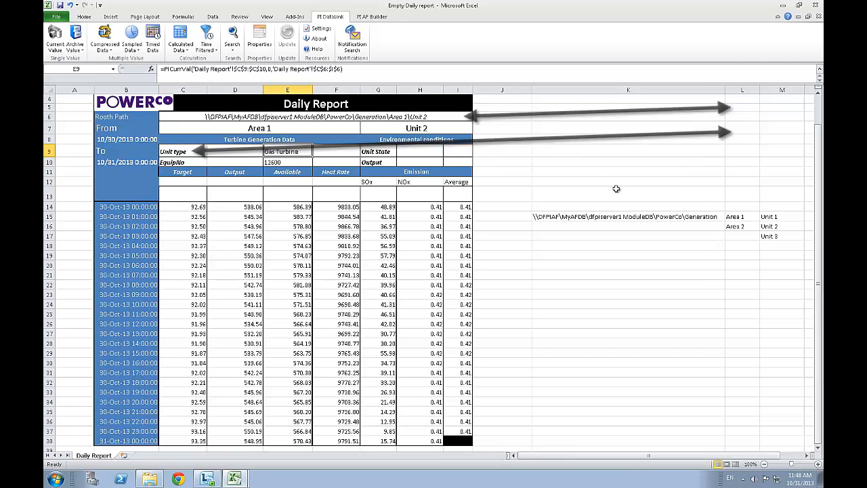
Insert the current unit state and output values into their header cells
click(420, 152)
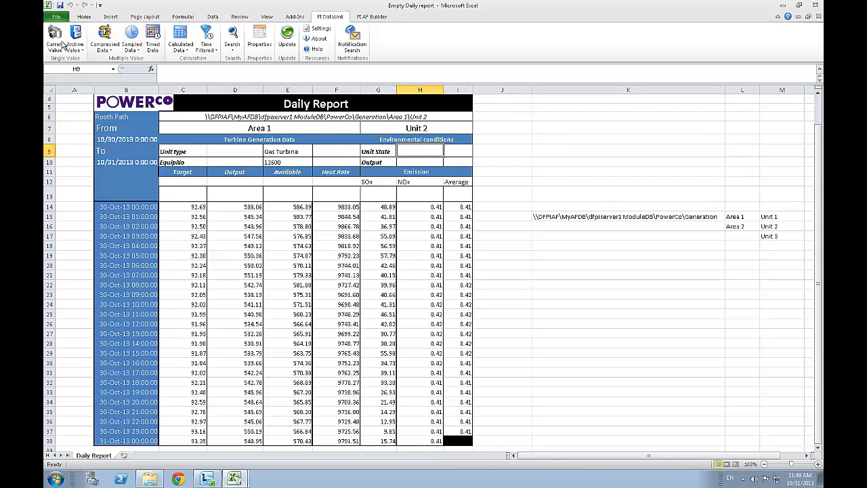
click(54, 41)
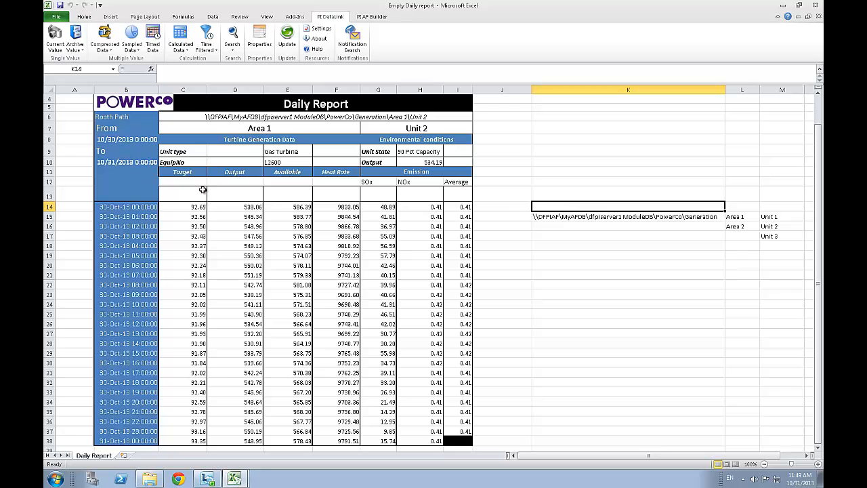
click(183, 182)
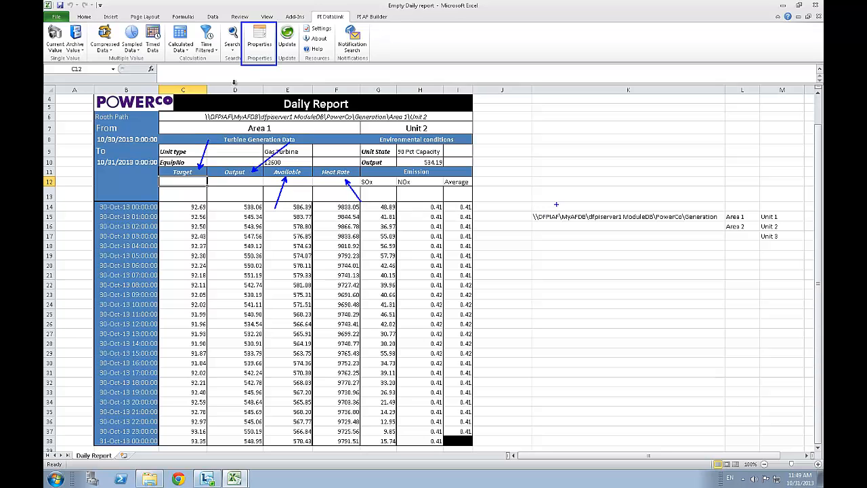
Look up the uom property of the Target header into row 12, giving % / MW / MW / Btu/kWh units
click(260, 38)
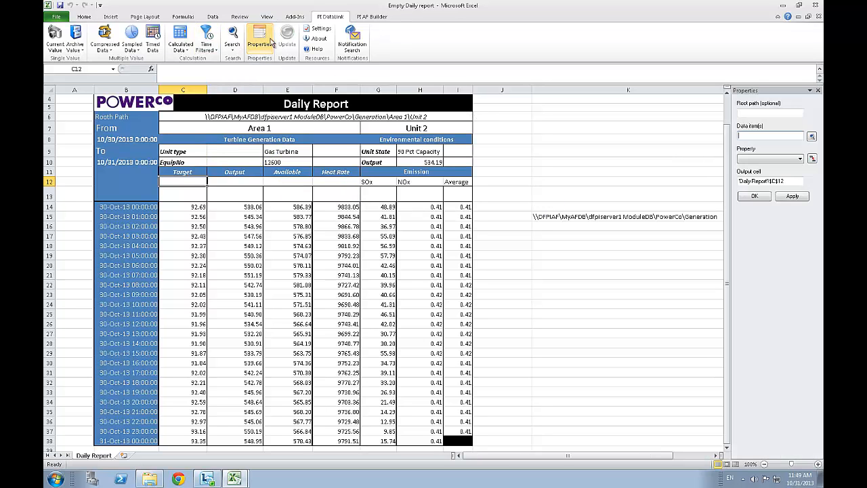
mouse_move(317, 51)
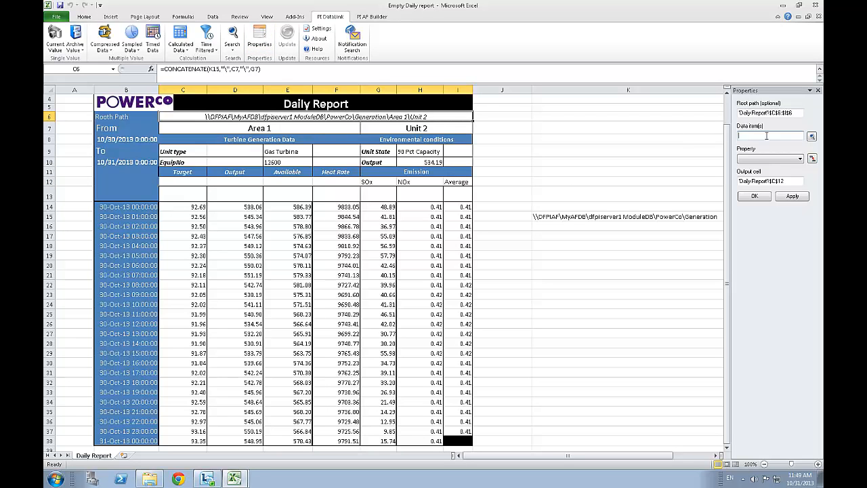
click(181, 171)
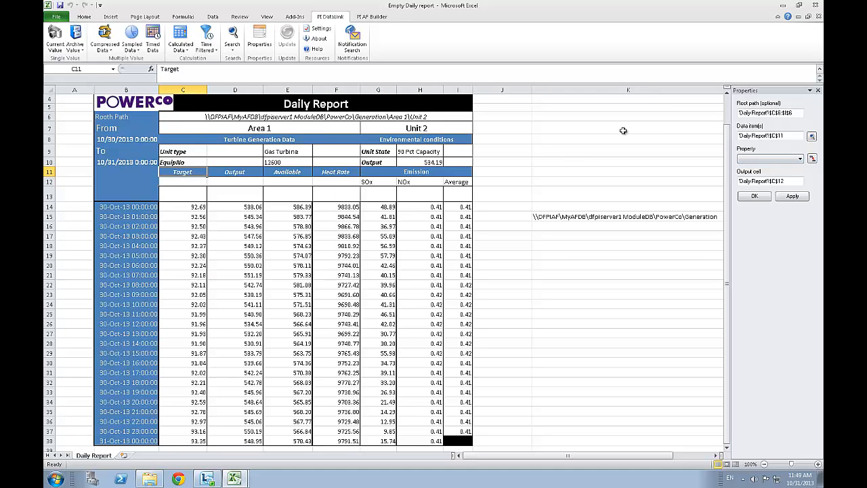
click(811, 159)
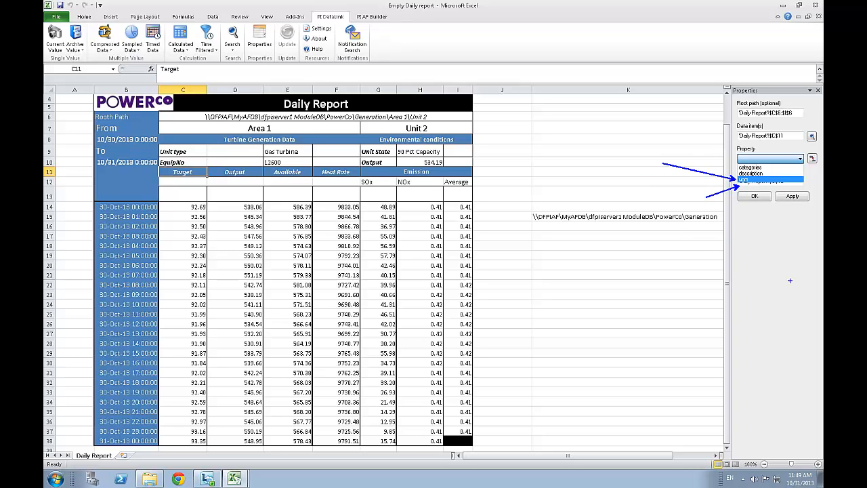
click(770, 179)
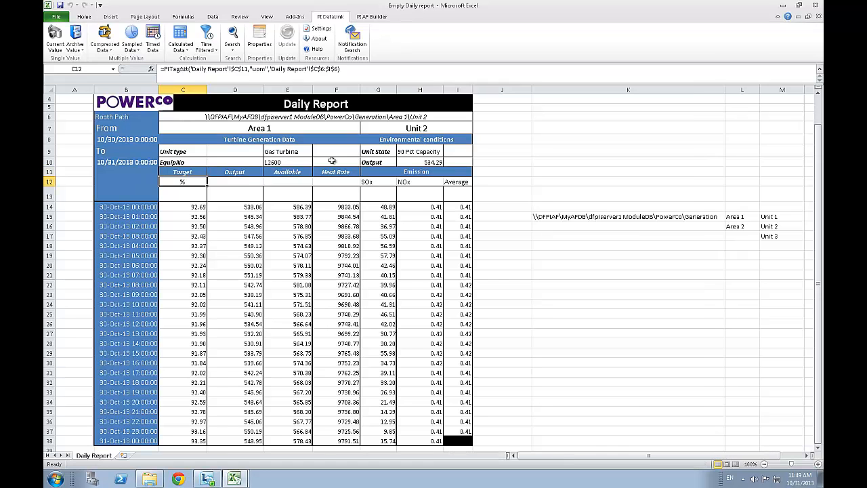
click(260, 41)
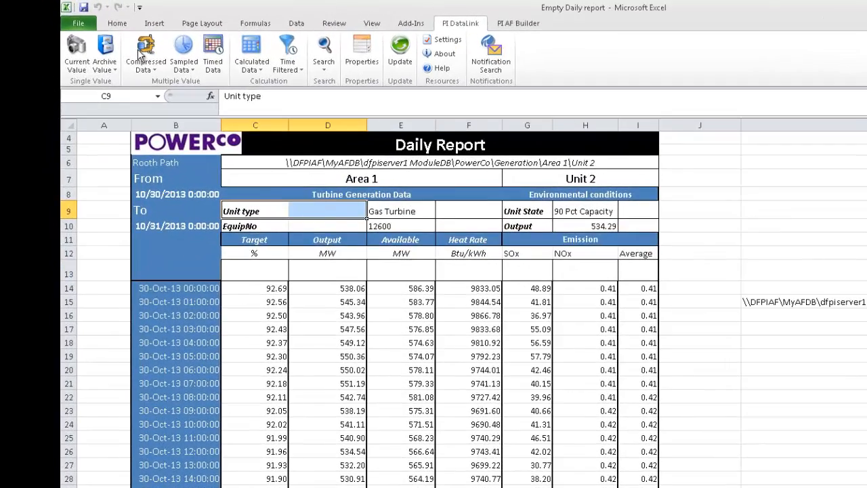
Apply data bars and icon sets to the Output and other data columns
click(117, 23)
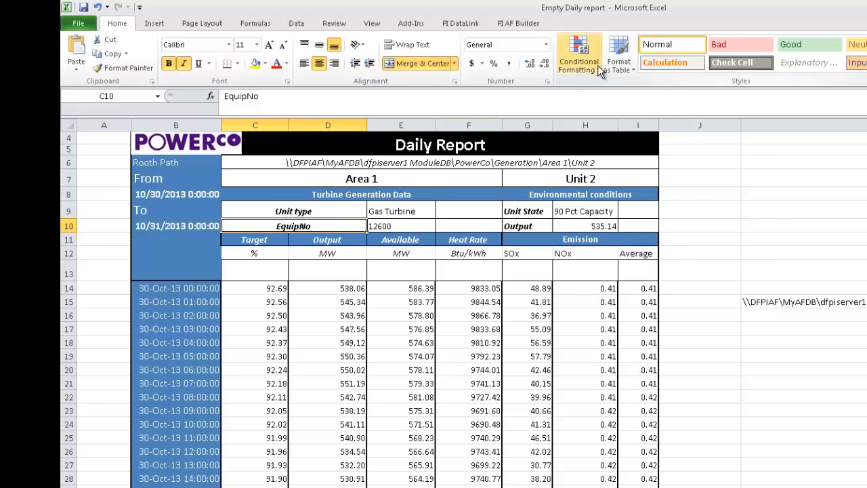
mouse_move(328, 253)
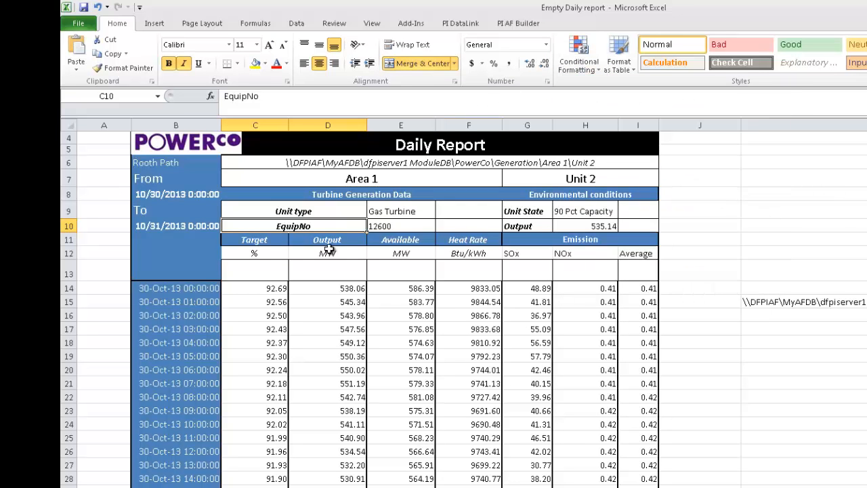
click(579, 53)
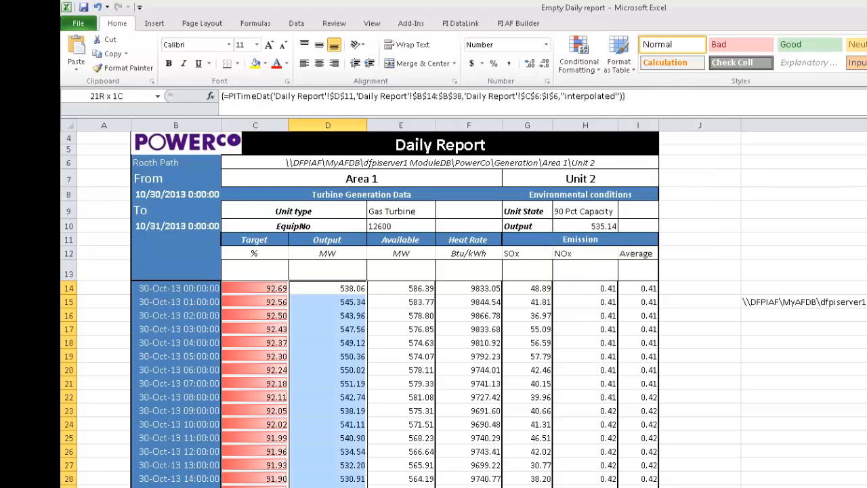
click(580, 54)
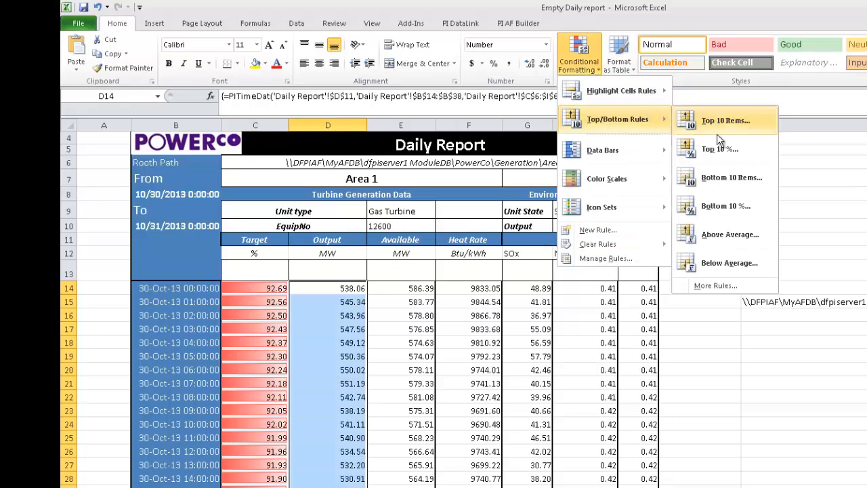
click(718, 148)
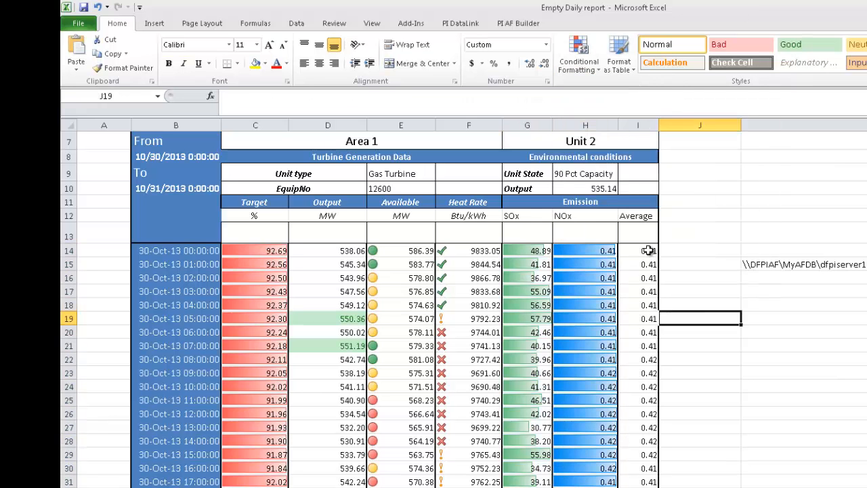
Highlight the bottom 10% of the Average column in light red
click(579, 54)
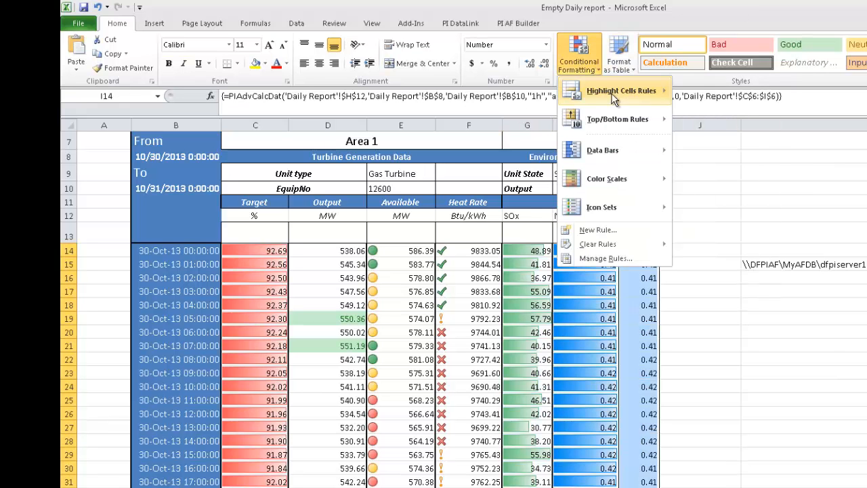
click(617, 119)
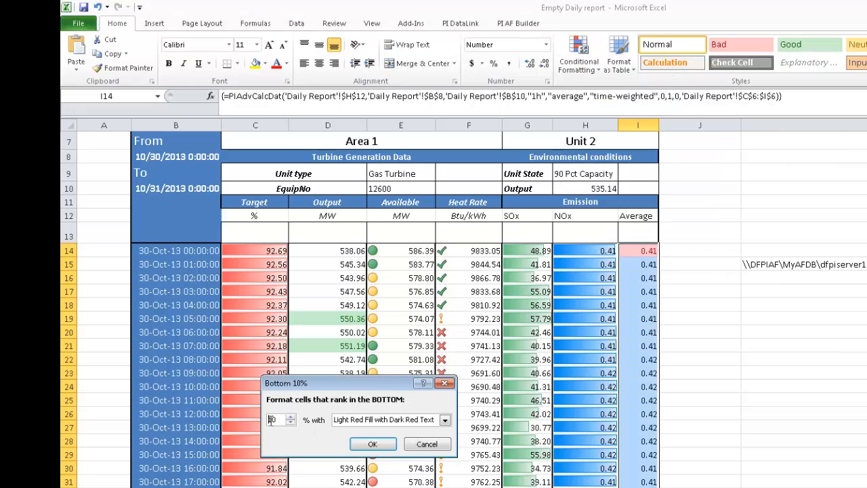
click(371, 445)
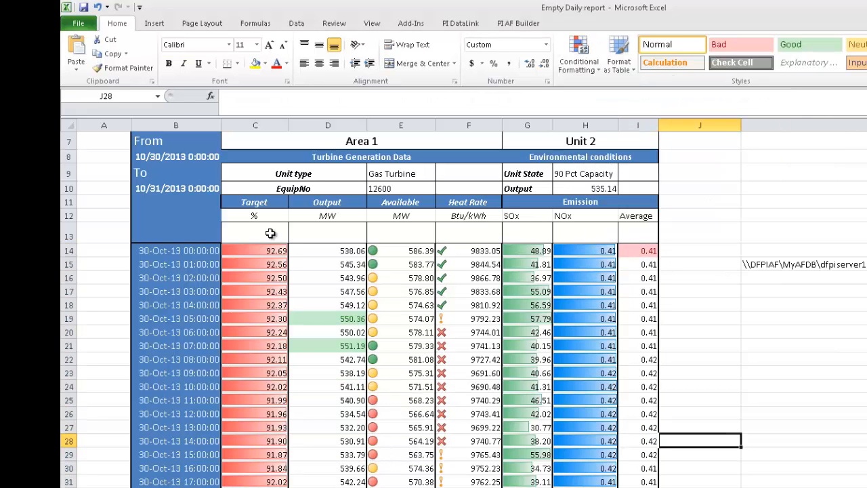
click(202, 23)
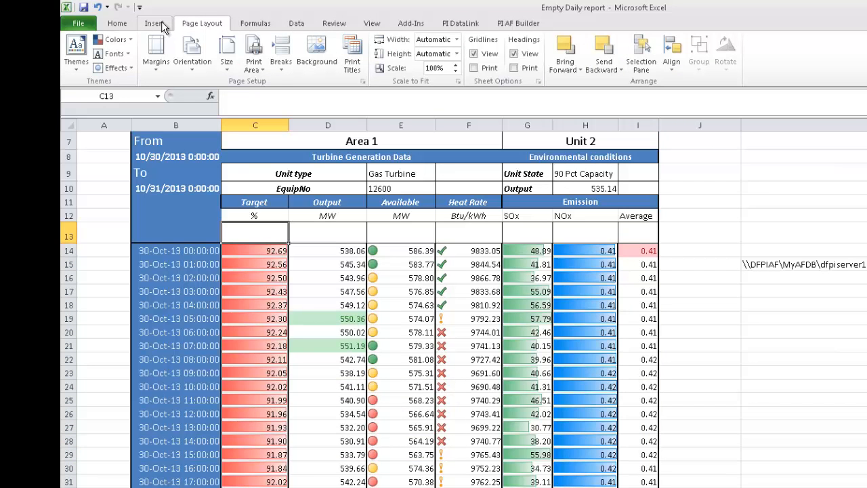
Insert sparklines in row 13 and switch the report to Area 2 via the area and unit dropdowns
click(154, 22)
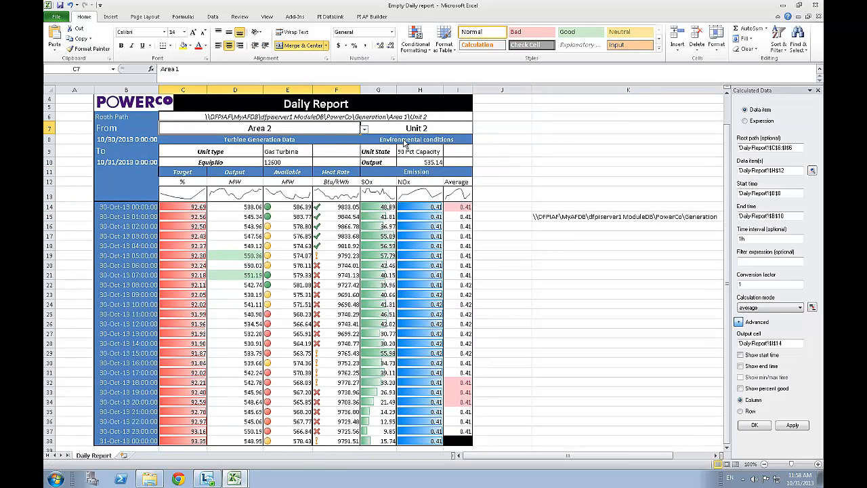
click(477, 129)
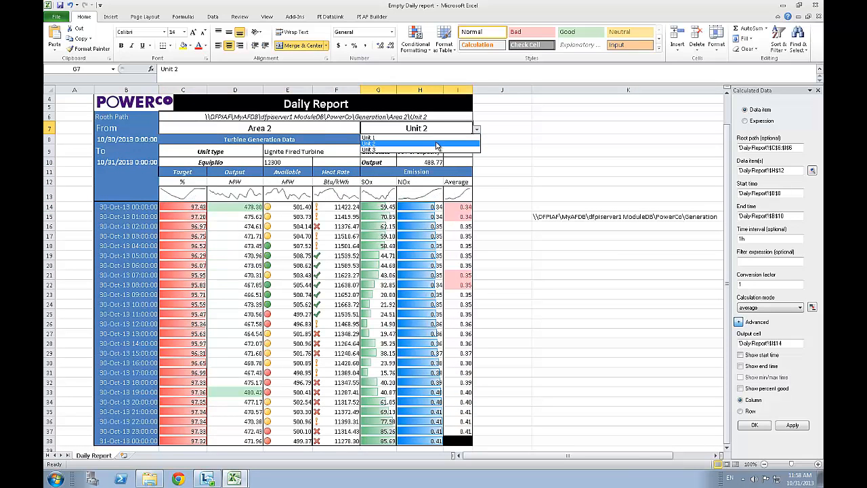